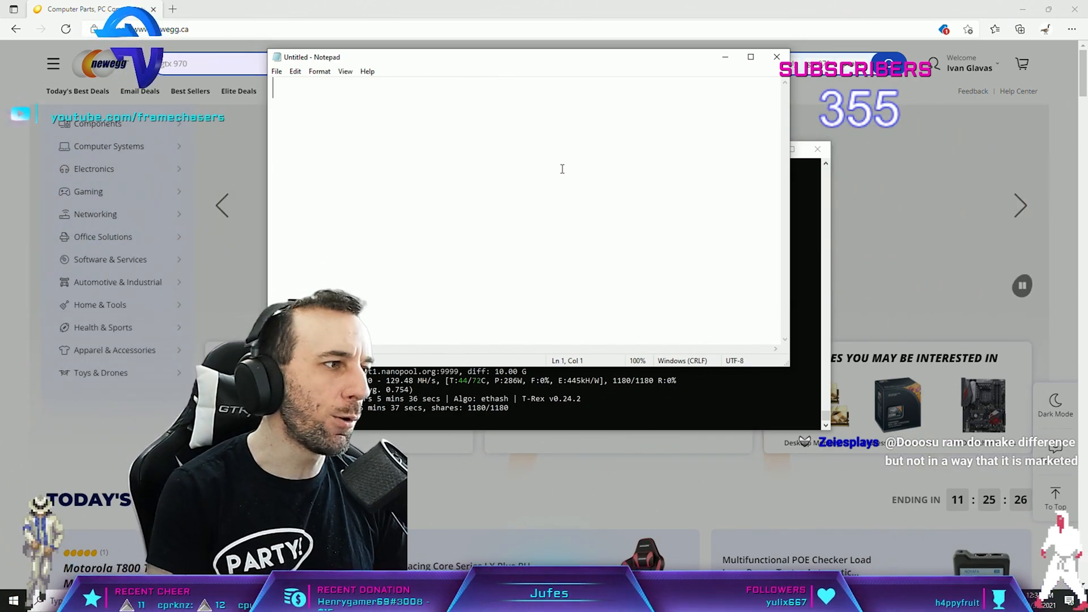
- Write the note lines on 12900k DDR5 memory and gear 1 38xx speeds
{"action": "type", "text": "Gear"}
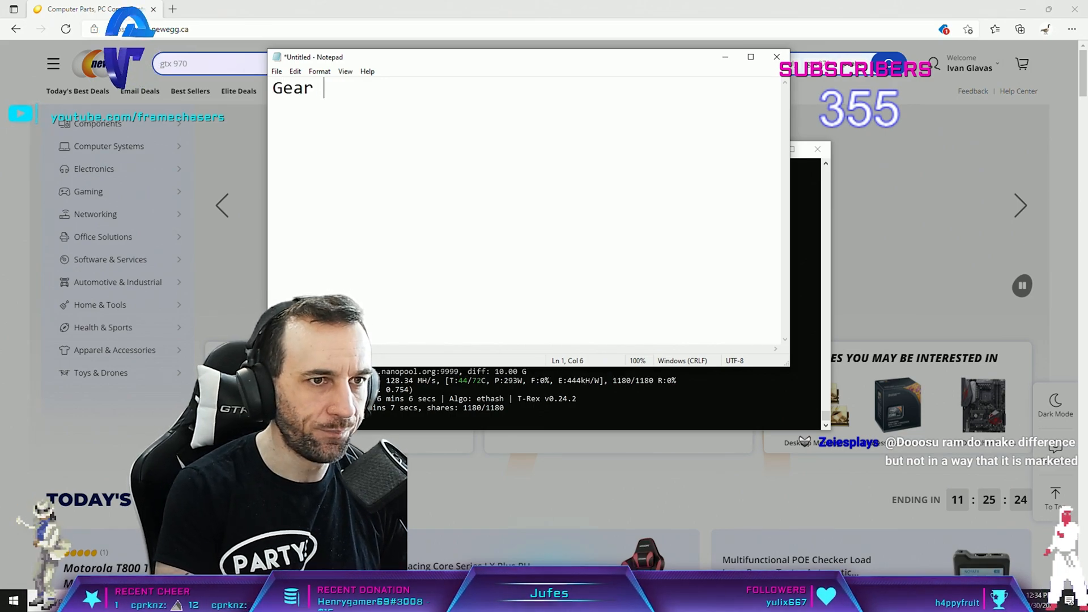
{"action": "type", "text": "12900k"}
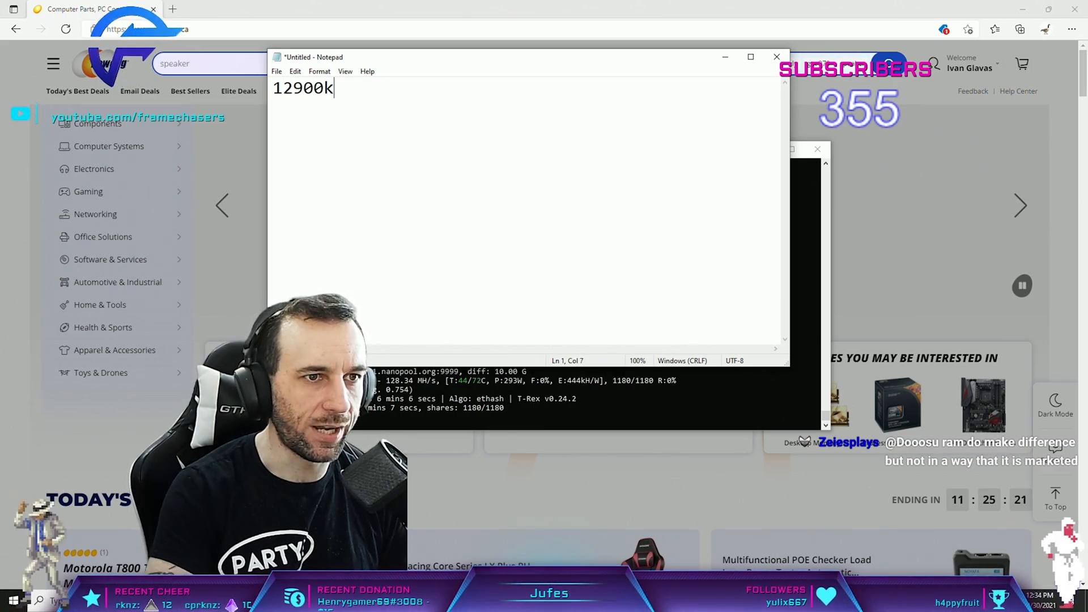
{"action": "type", "text": "ddr5 memory"}
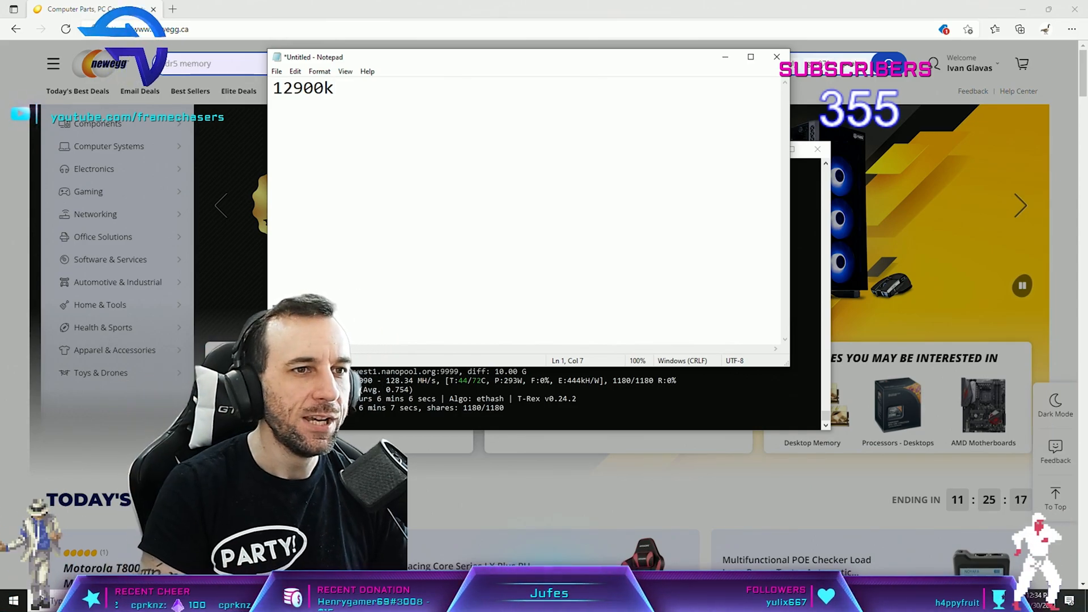
{"action": "type", "text": "g"}
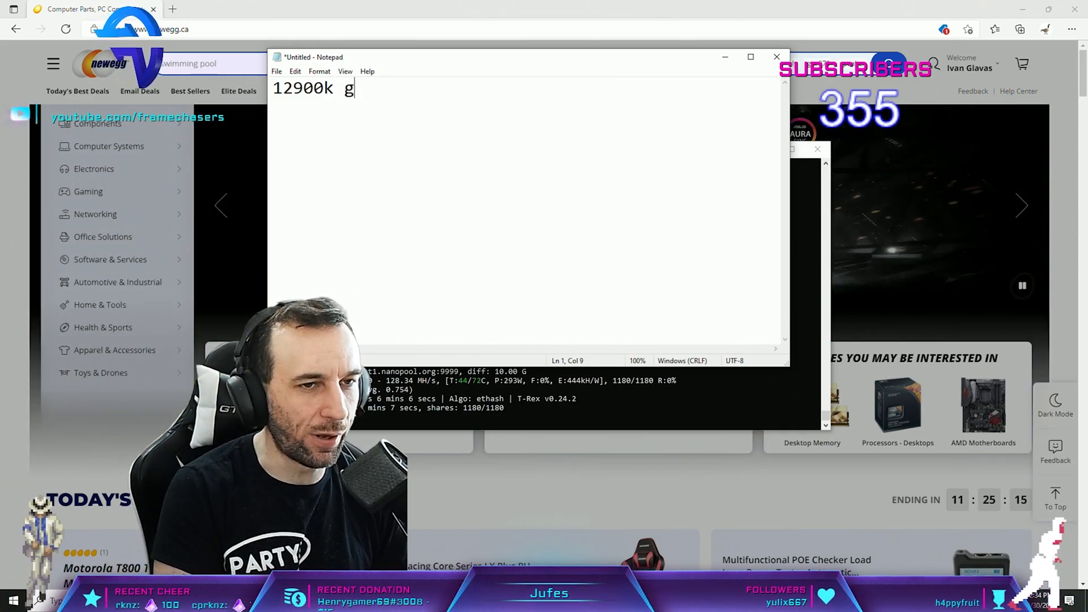
{"action": "type", "text": "ear 1 3866/4000"}
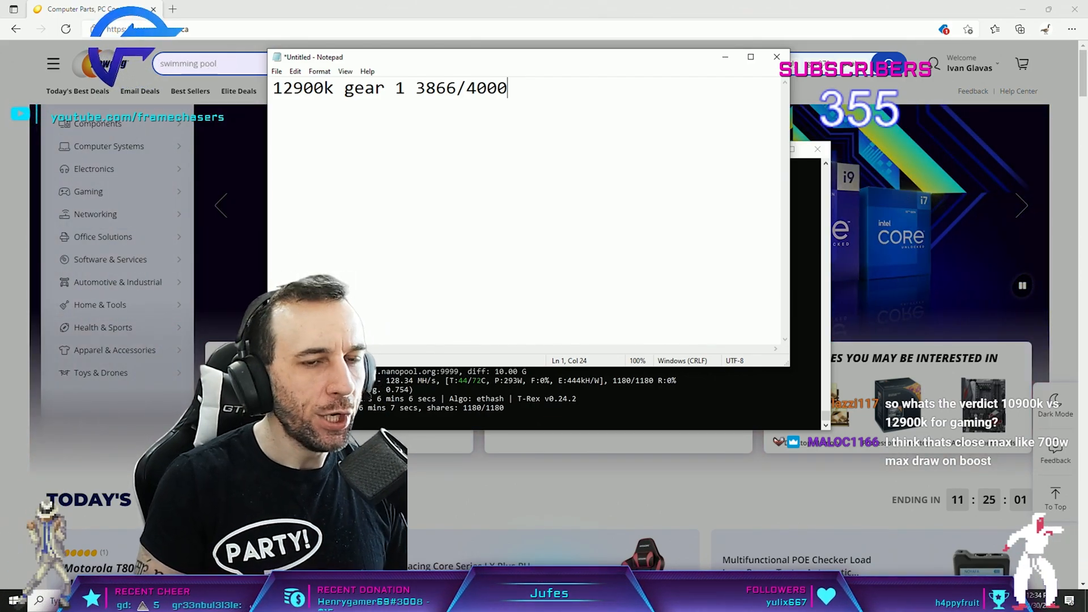
{"action": "double_click", "coordinate": [460, 88]}
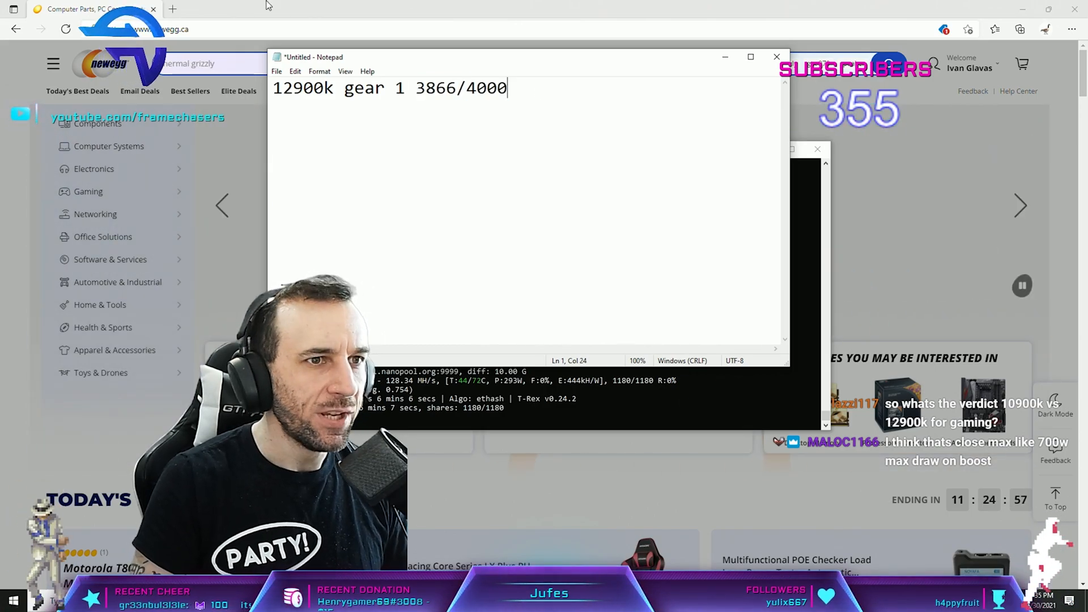
- Search Newegg for 'z690-a' and highlight the Strix Z690-A D4's supported DDR4 memory speeds
{"action": "left_click", "coordinate": [277, 63]}
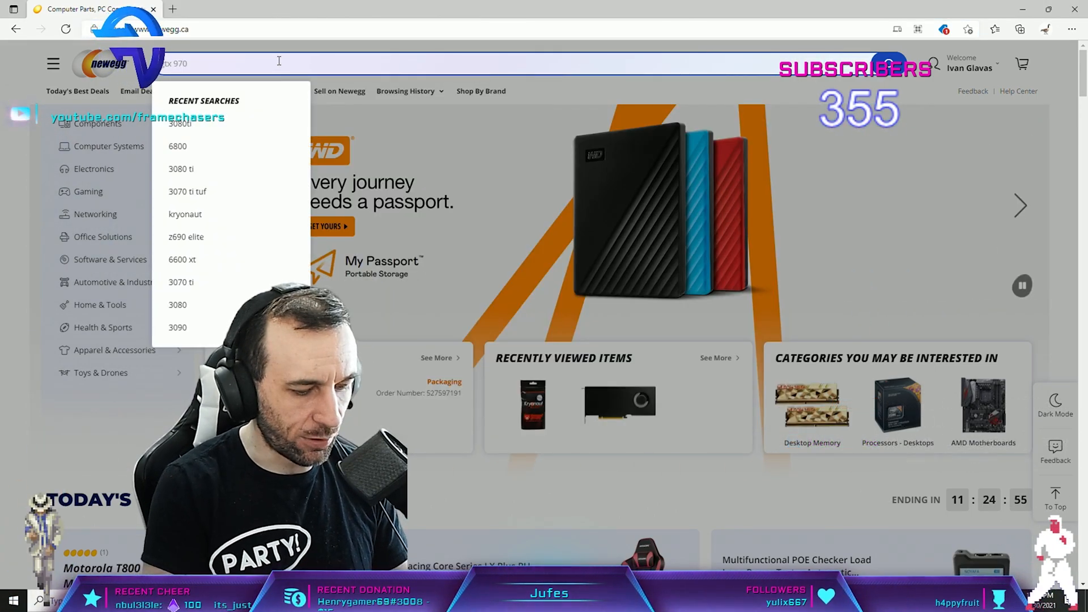
{"action": "type", "text": "z690-a"}
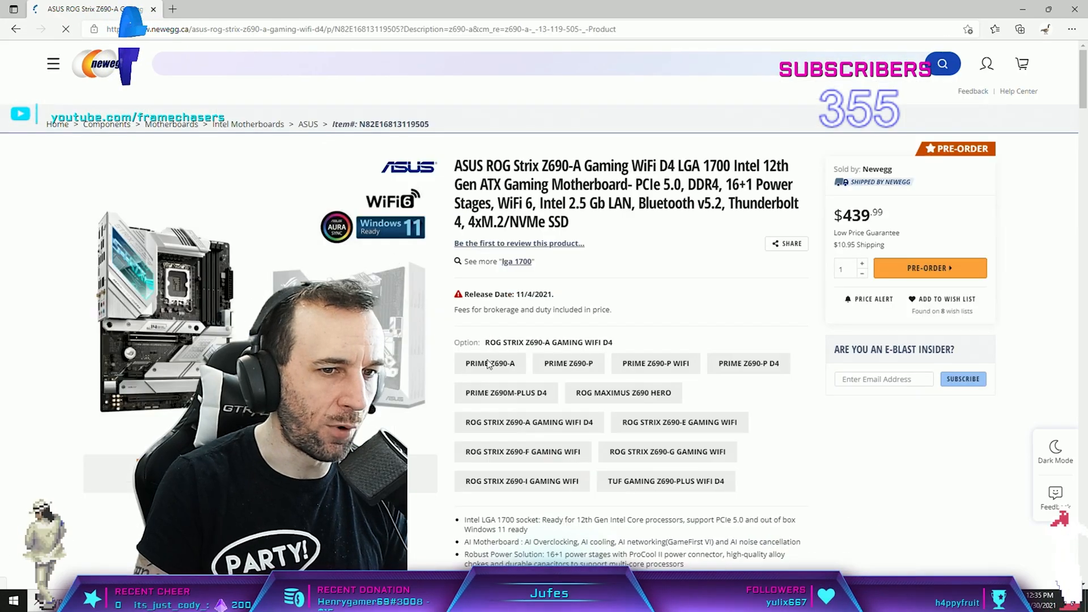
{"action": "scroll", "scroll_direction": "down", "scroll_amount": 3}
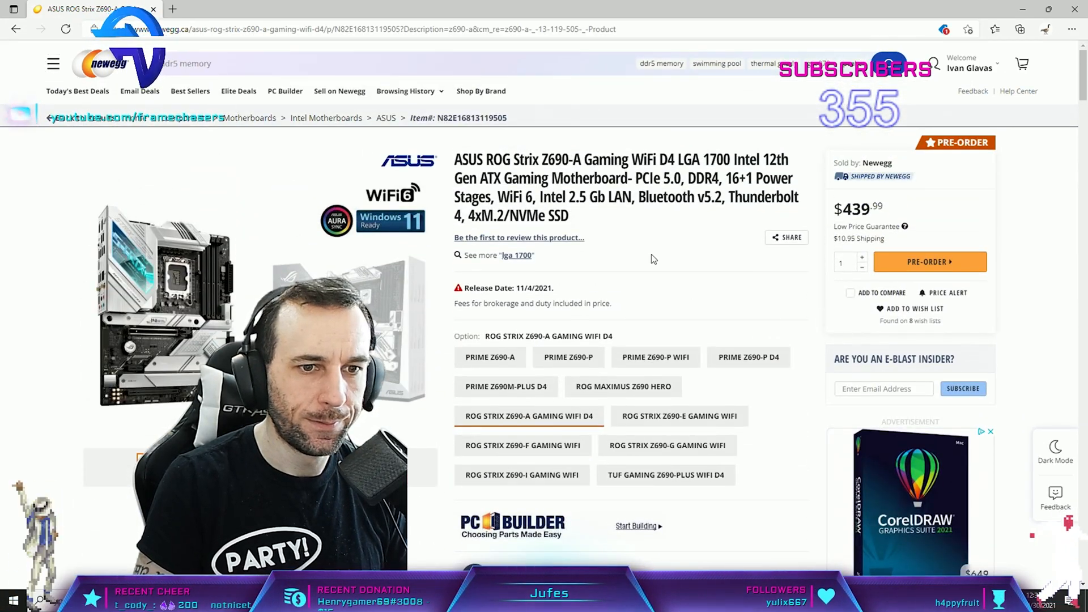
{"action": "scroll", "scroll_direction": "down", "scroll_amount": 3}
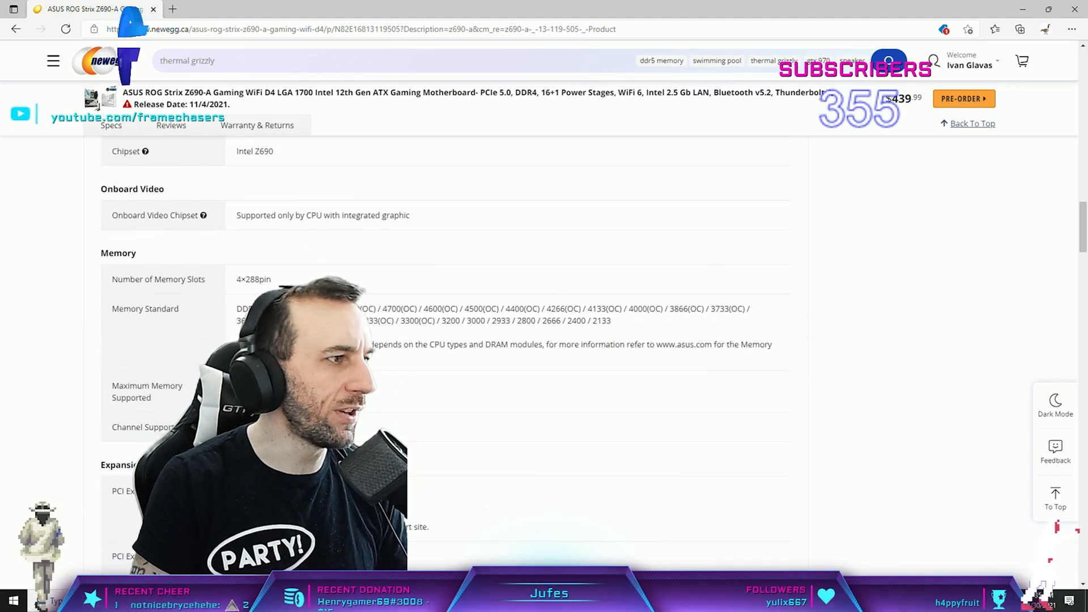
{"action": "scroll", "scroll_direction": "down", "scroll_amount": 3}
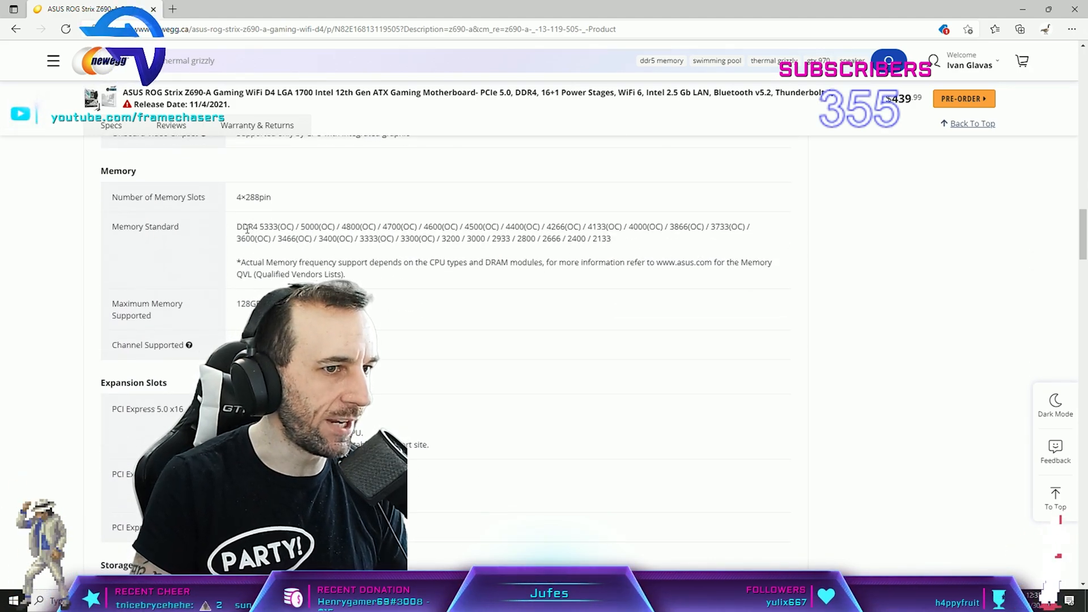
{"action": "double_click", "coordinate": [264, 227]}
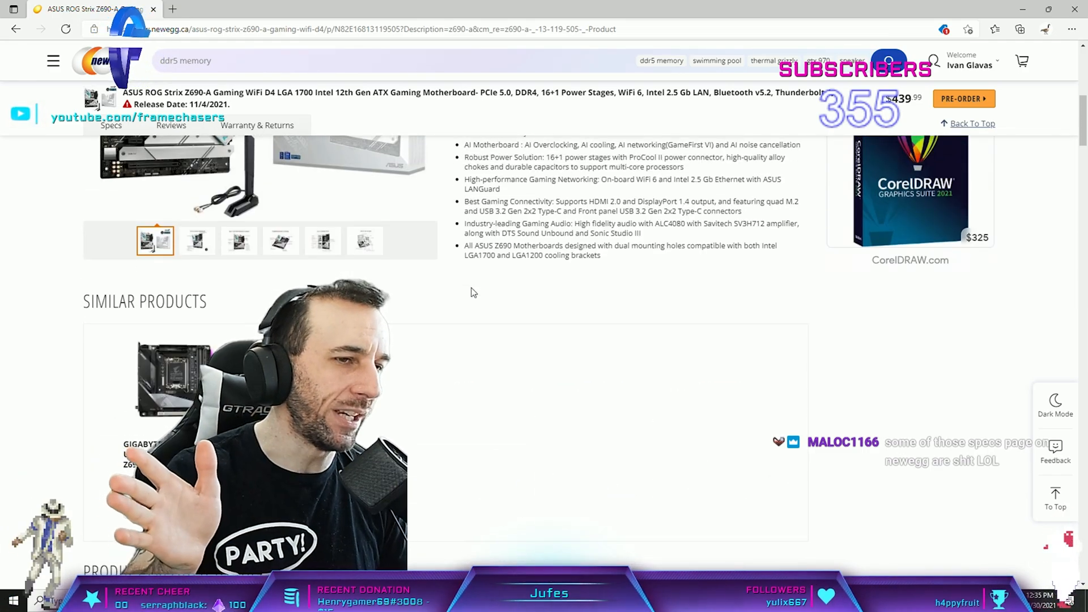
{"action": "left_click", "coordinate": [716, 60]}
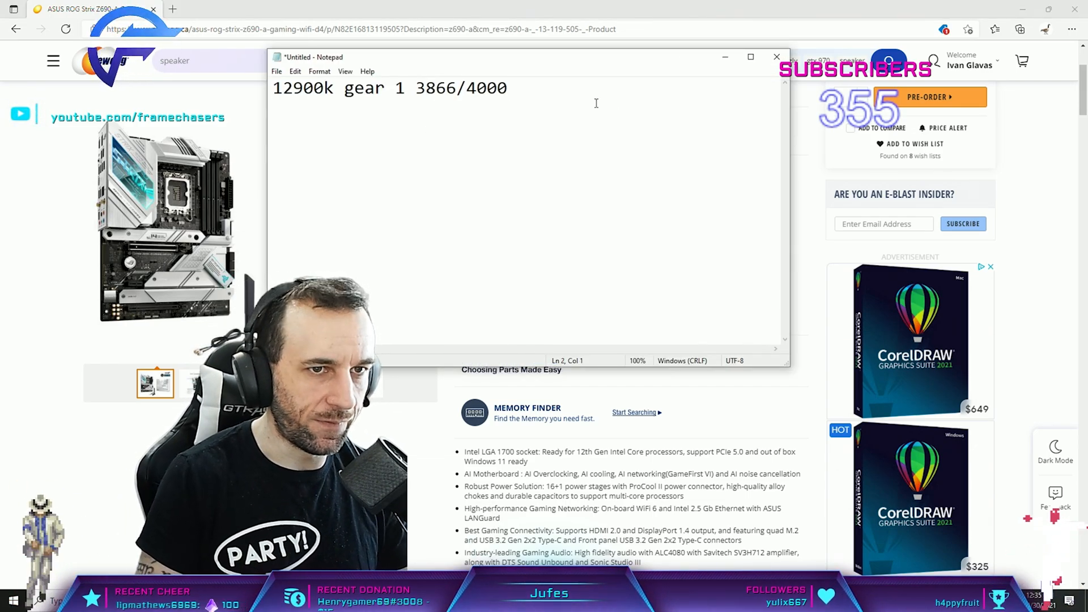
- Add the line 'DDR4 = any entry level board is fine' and enlarge the note's font size
{"action": "type", "text": "DDR"}
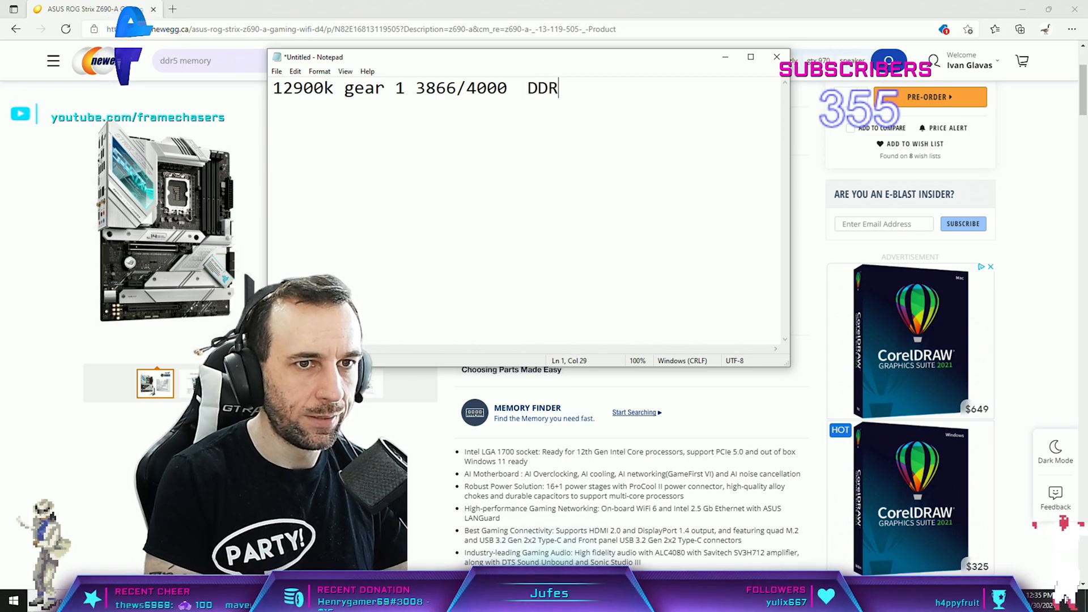
{"action": "type", "text": "4 = any entry level board is"}
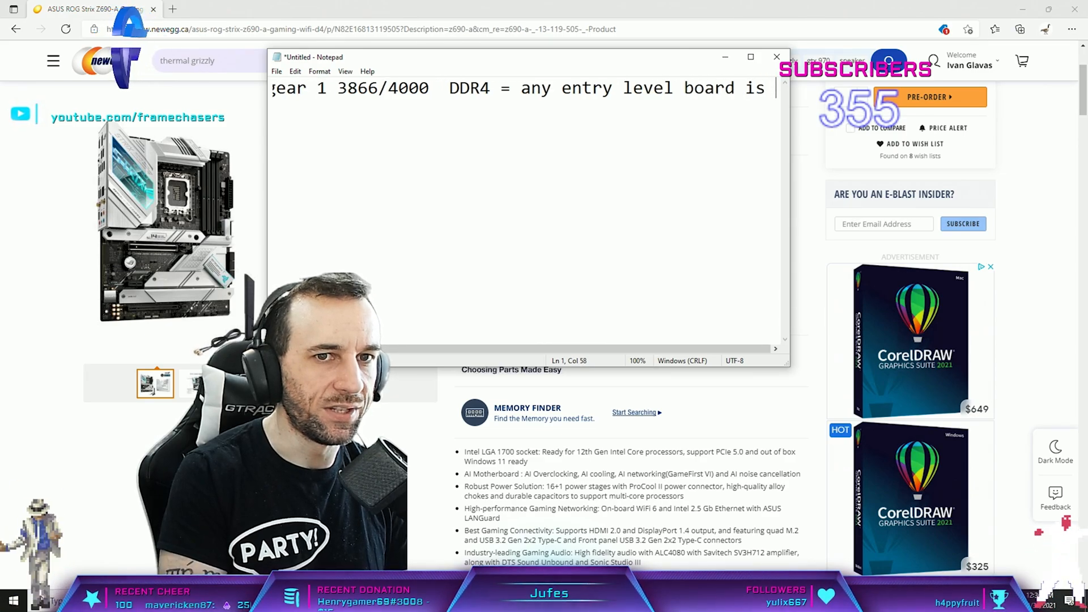
{"action": "left_click", "coordinate": [318, 71]}
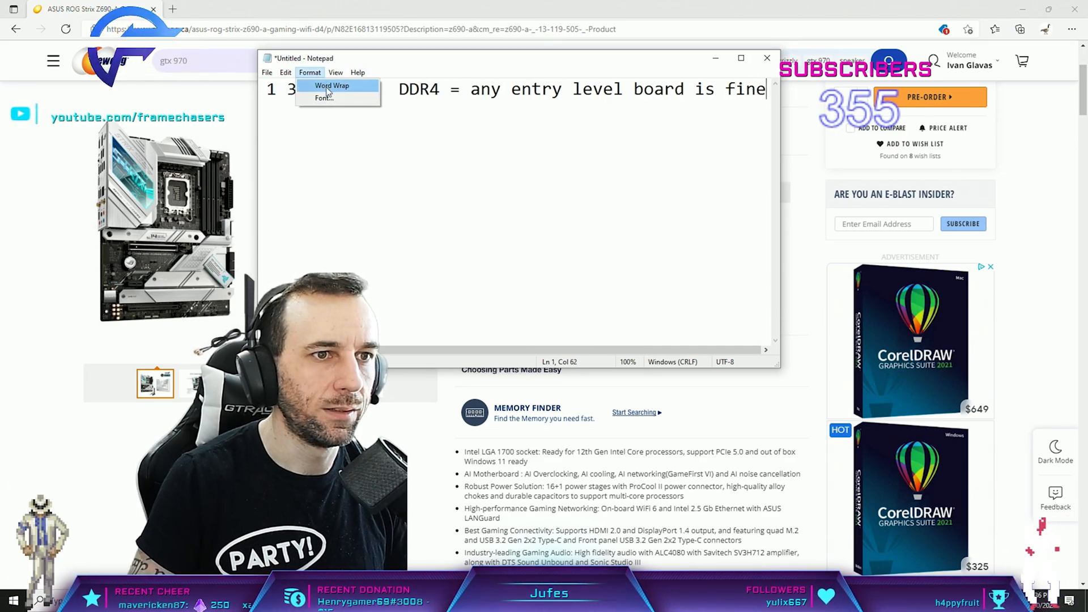
{"action": "left_click", "coordinate": [324, 97]}
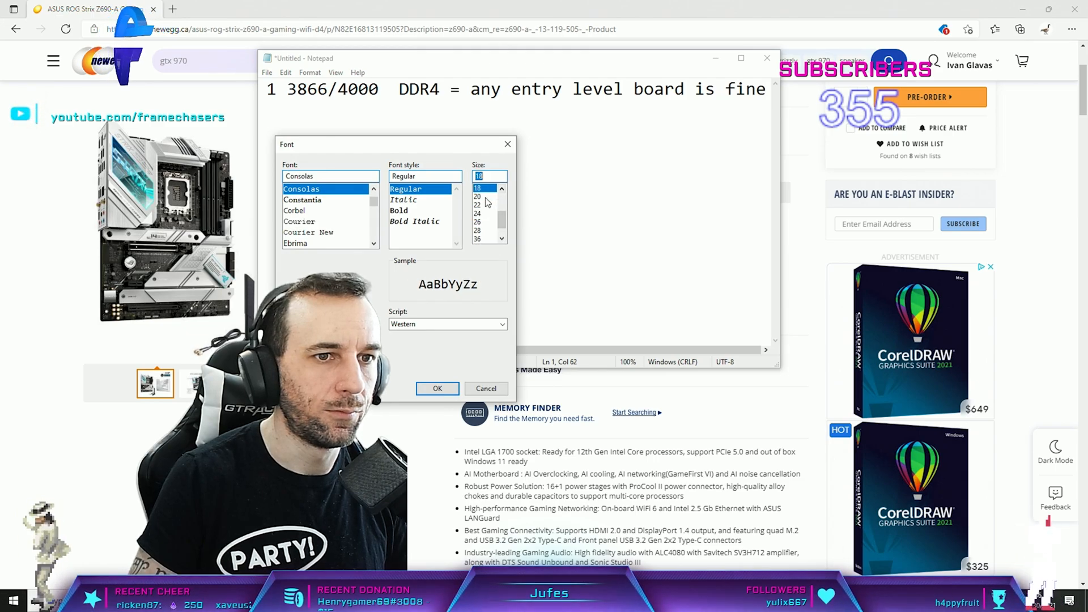
{"action": "left_click", "coordinate": [438, 387]}
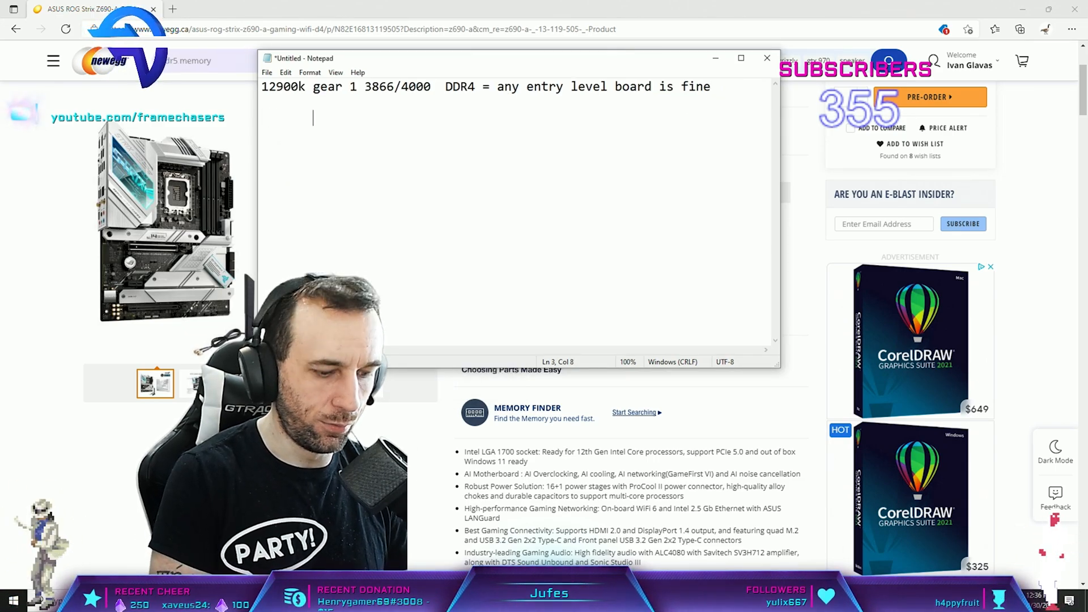
- Add 'gear 2 7700' beneath the gear 1 note
{"action": "type", "text": "gear 2"}
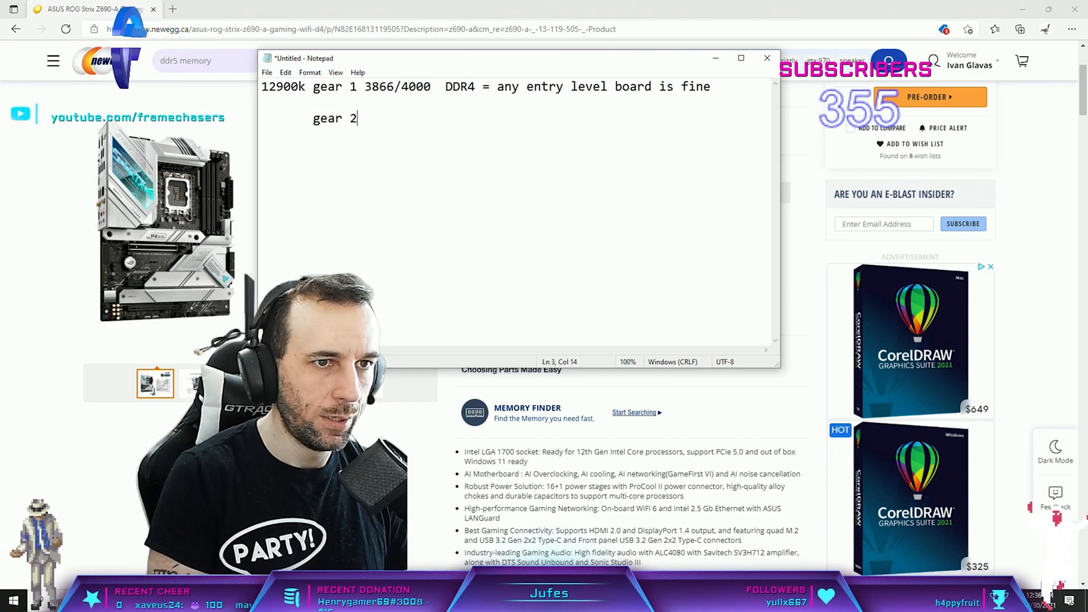
{"action": "type", "text": "\"  \""}
{"action": "type", "text": "calc"}
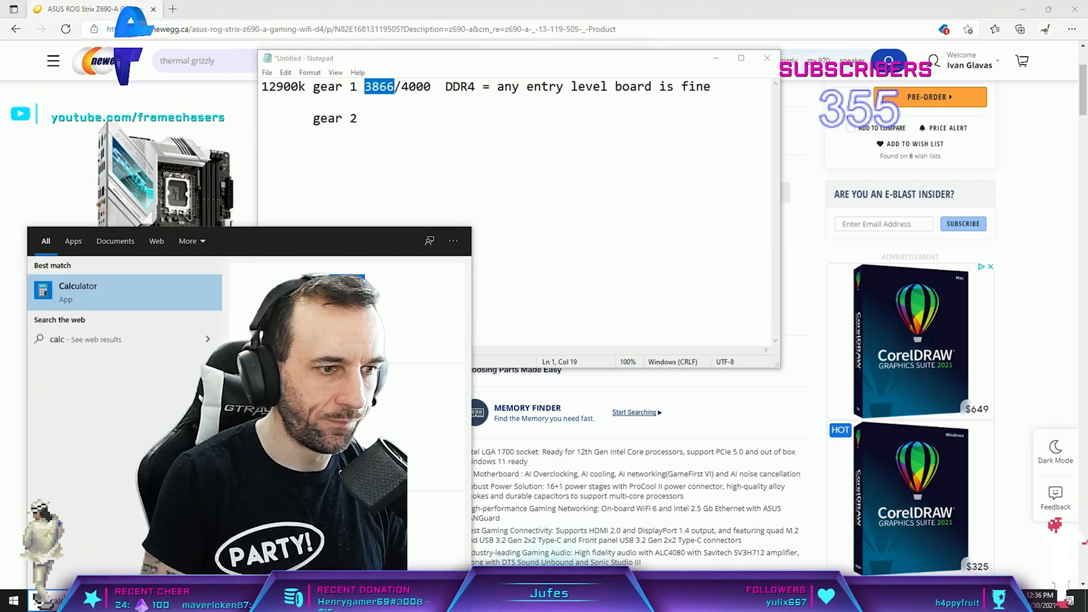
{"action": "left_click", "coordinate": [78, 291]}
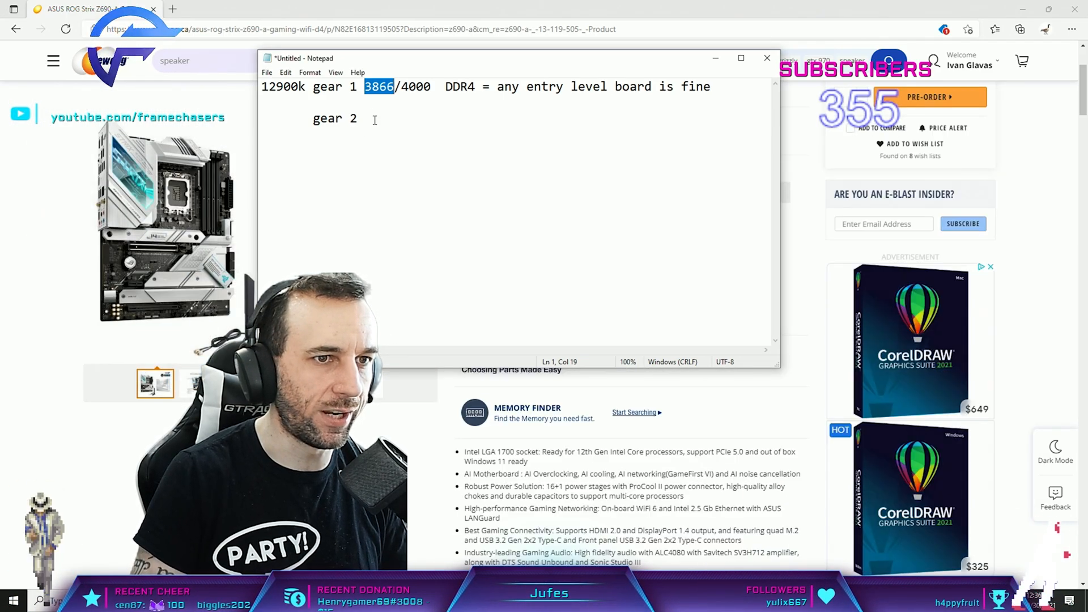
{"action": "type", "text": "7700"}
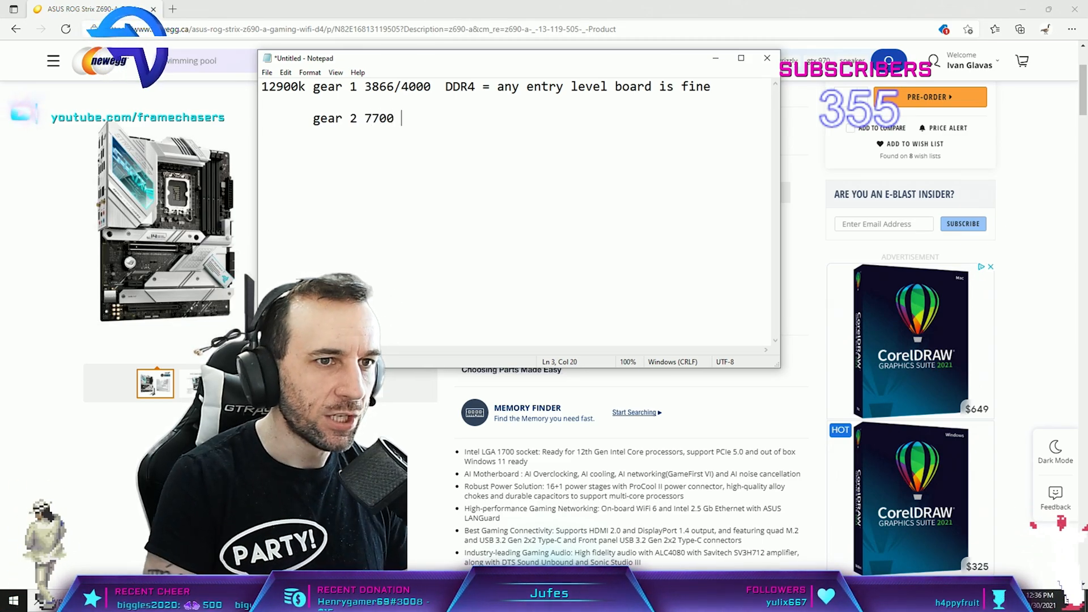
{"action": "double_click", "coordinate": [378, 118]}
{"action": "type", "text": "z690 unif"}
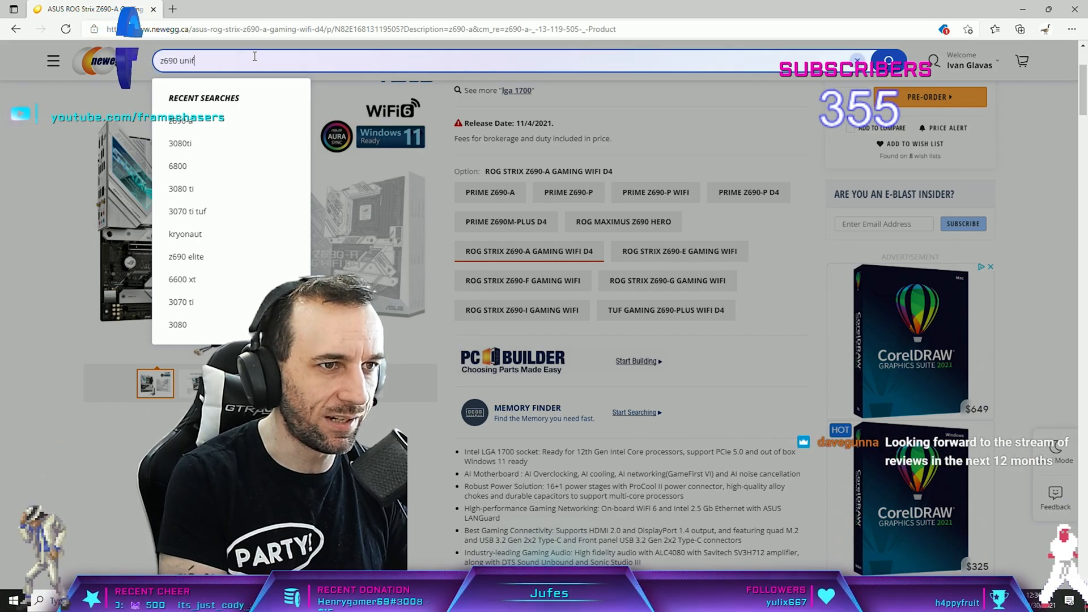
- Run the 'z690 unify' search and scroll through the MSI Z490 Unify results
{"action": "key", "text": "Enter"}
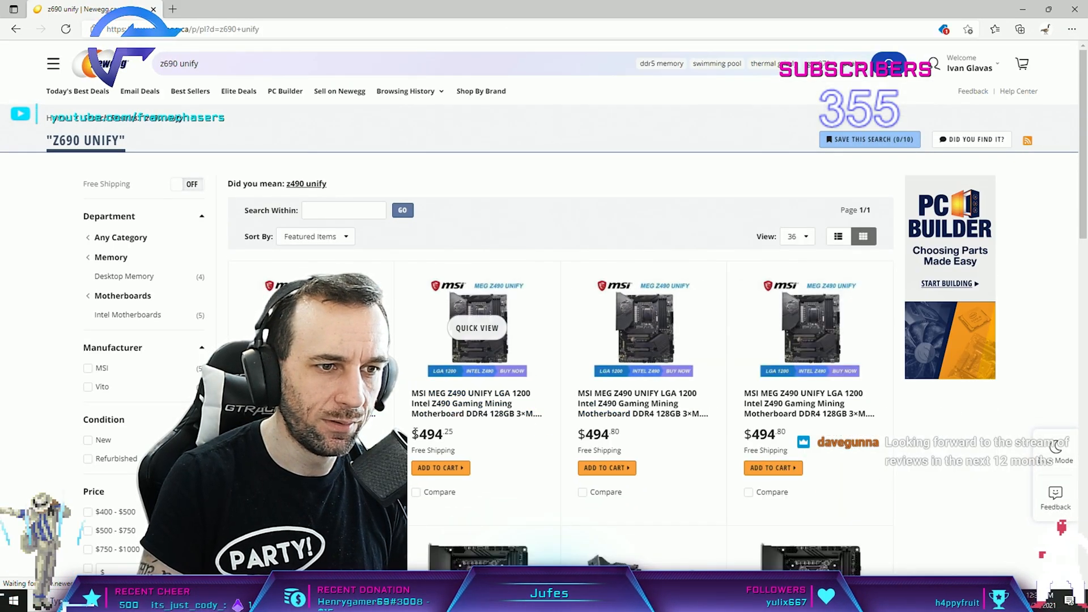
{"action": "scroll", "scroll_direction": "down", "scroll_amount": 3}
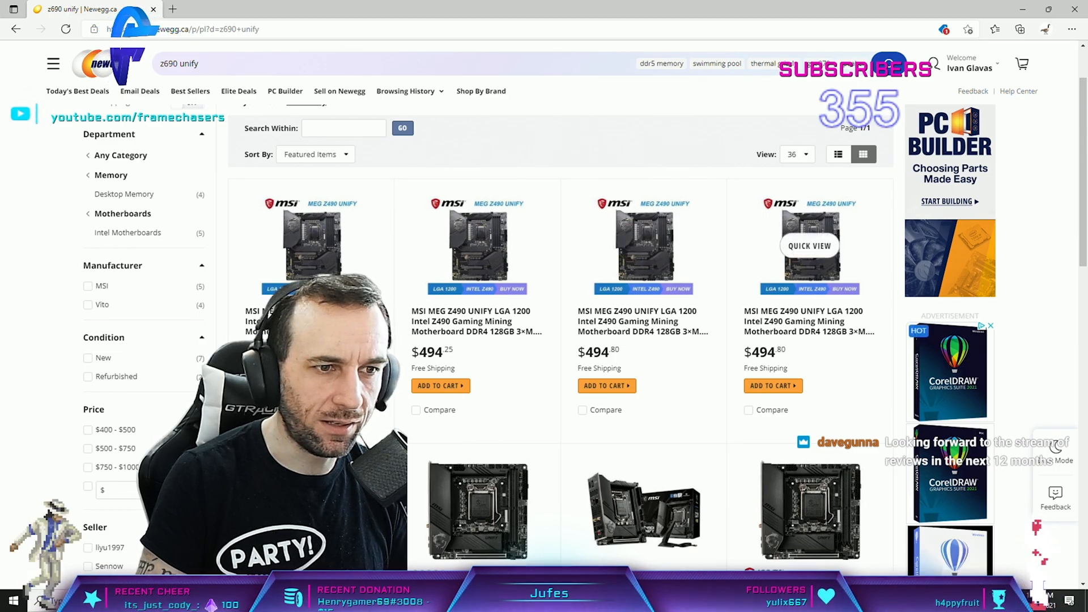
{"action": "scroll", "scroll_direction": "down", "scroll_amount": 3}
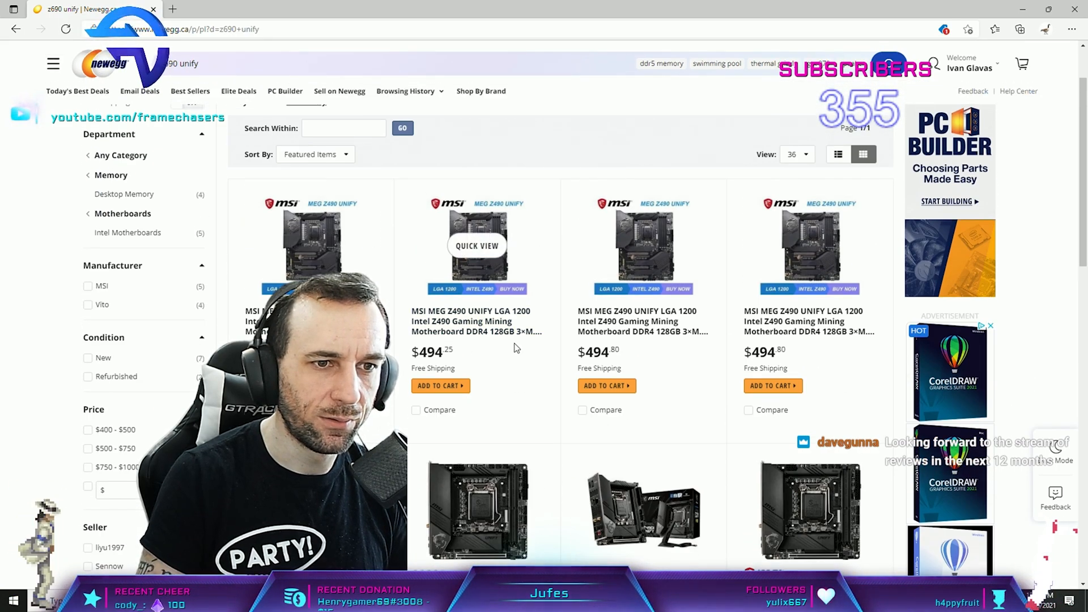
{"action": "mouse_move", "coordinate": [641, 297]}
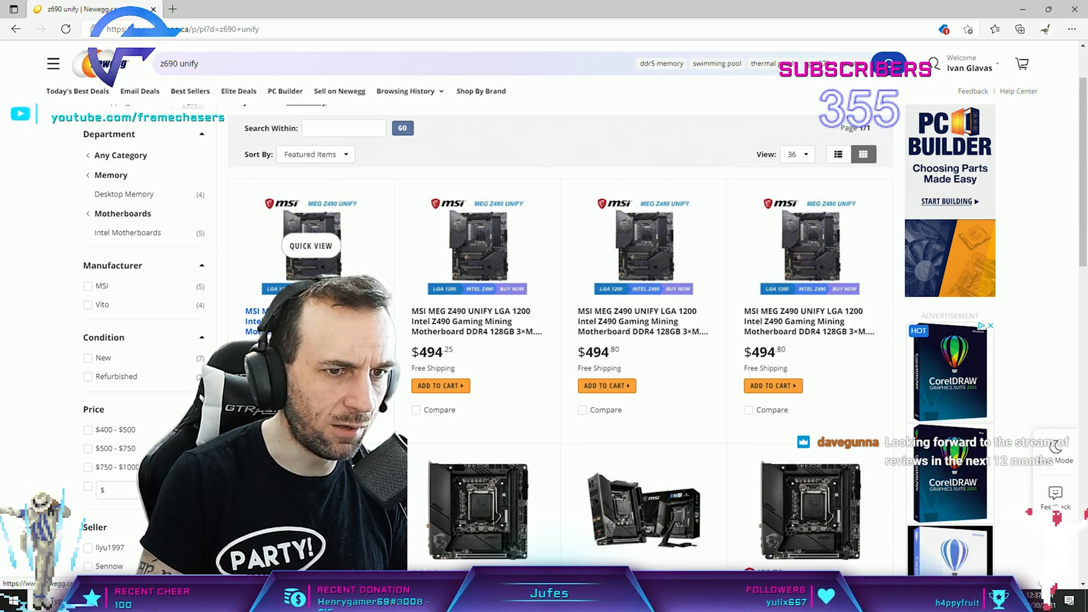
{"action": "scroll", "scroll_direction": "down", "scroll_amount": 3}
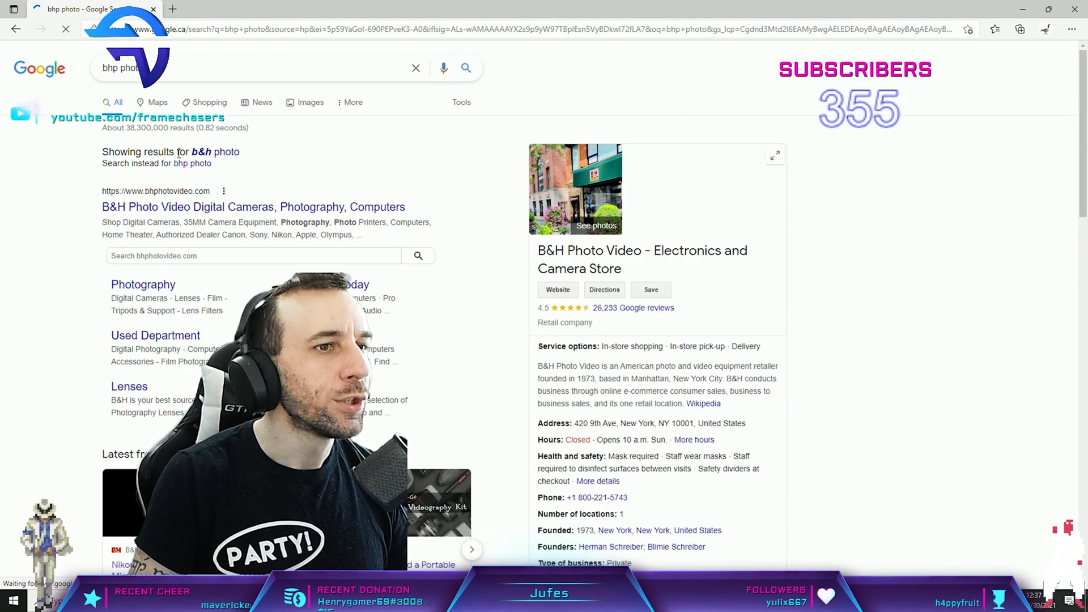
- On B&H Photo, search 'z690 unify x' and find the MSI MEG Z690 Unify-X preorder listing
{"action": "left_click", "coordinate": [253, 206]}
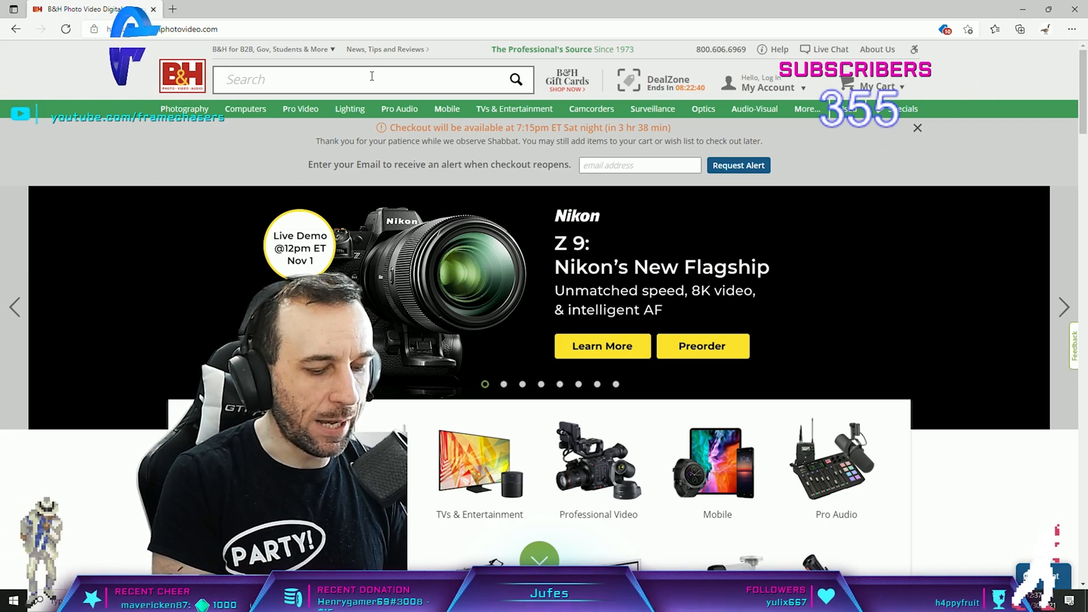
{"action": "type", "text": "z690 unify x"}
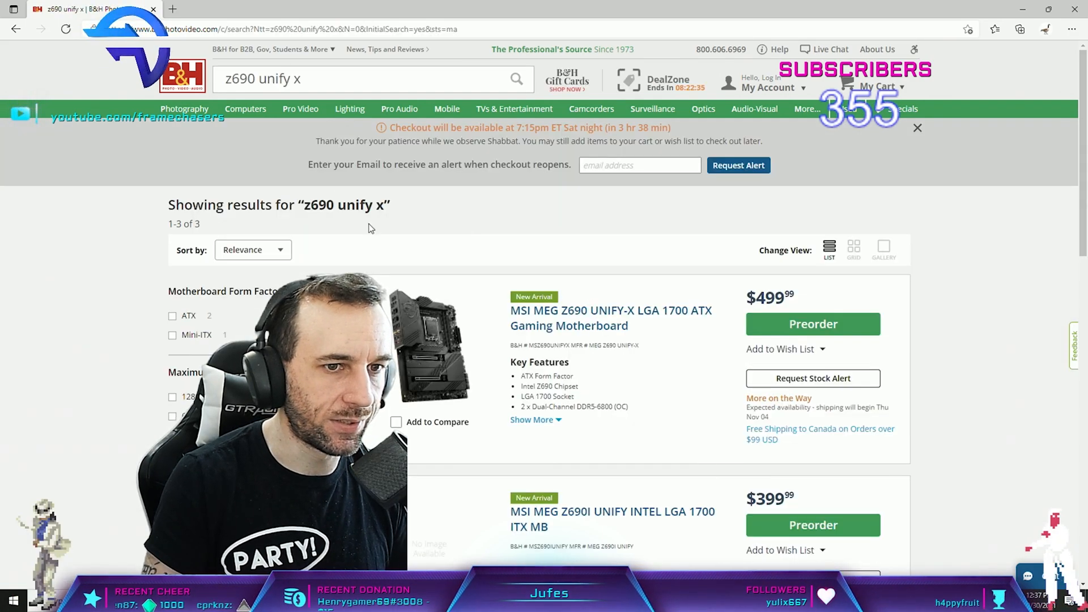
{"action": "scroll", "scroll_direction": "down", "scroll_amount": 3}
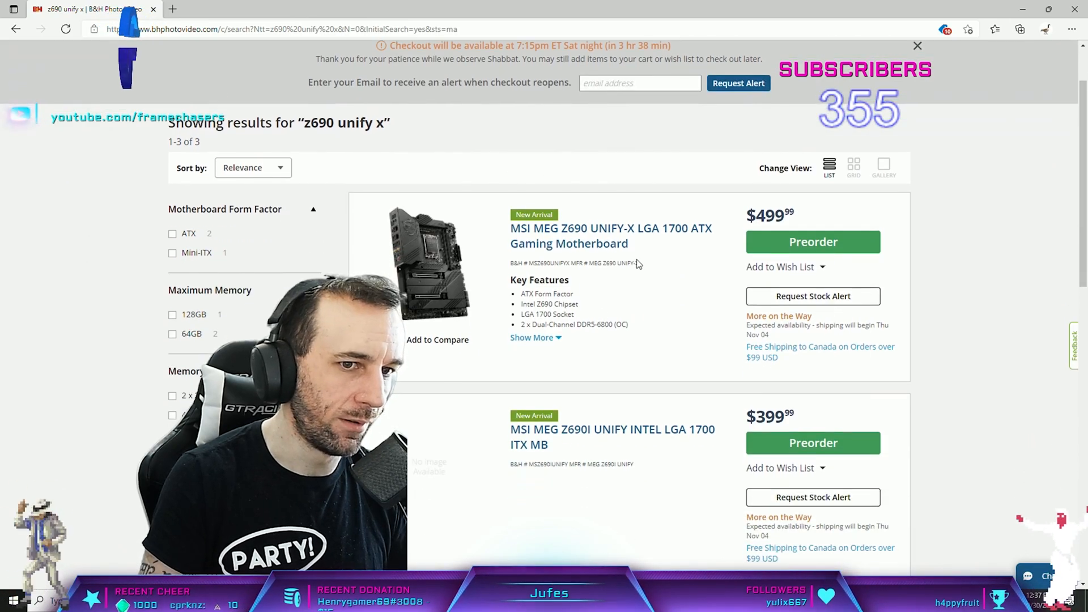
{"action": "left_click", "coordinate": [611, 236]}
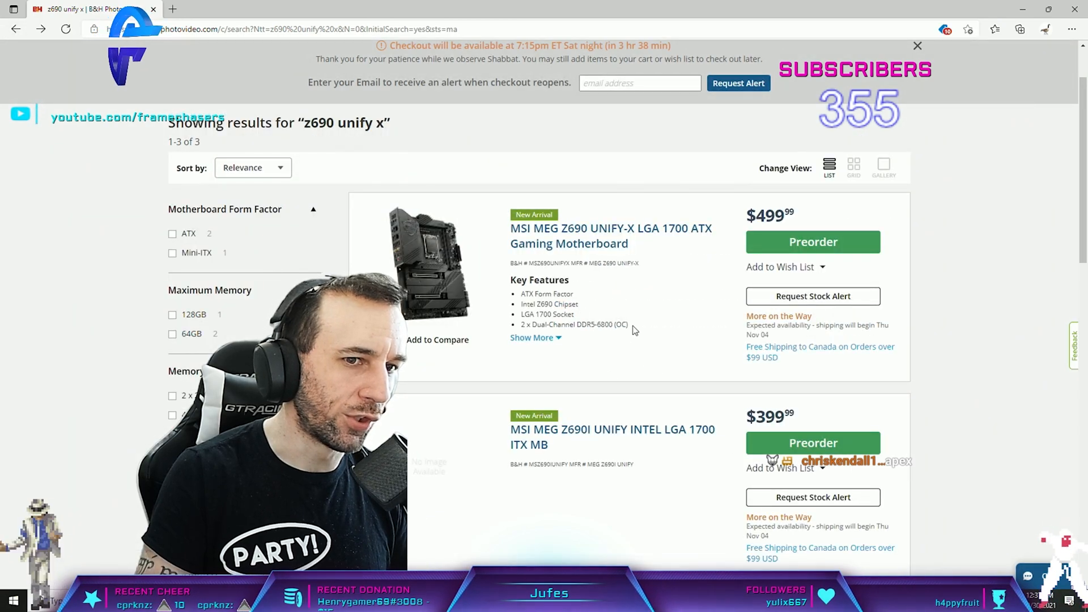
{"action": "double_click", "coordinate": [600, 324]}
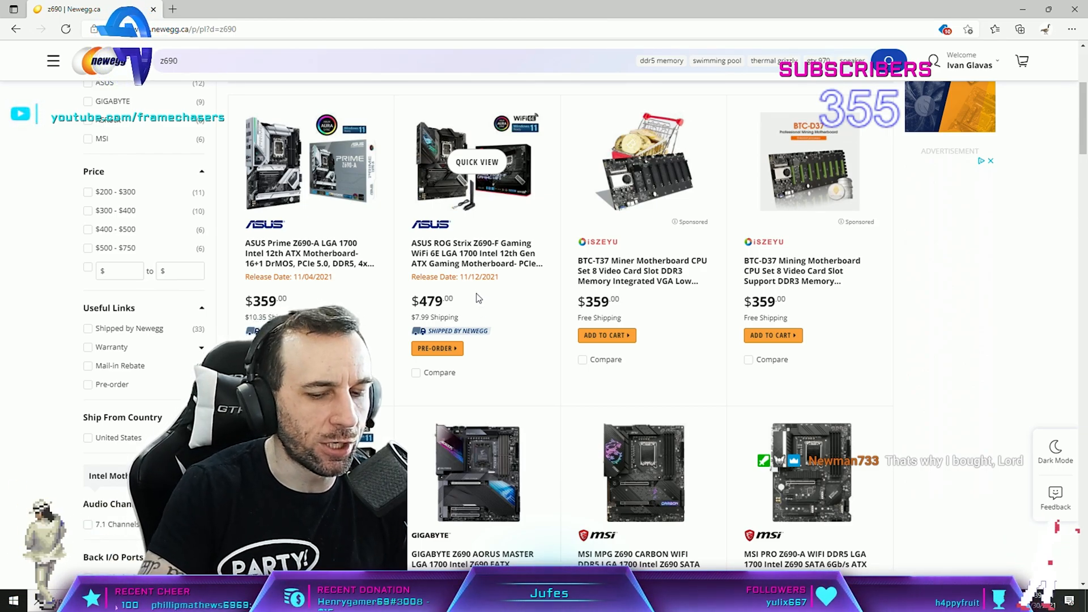
{"action": "mouse_move", "coordinate": [501, 313]}
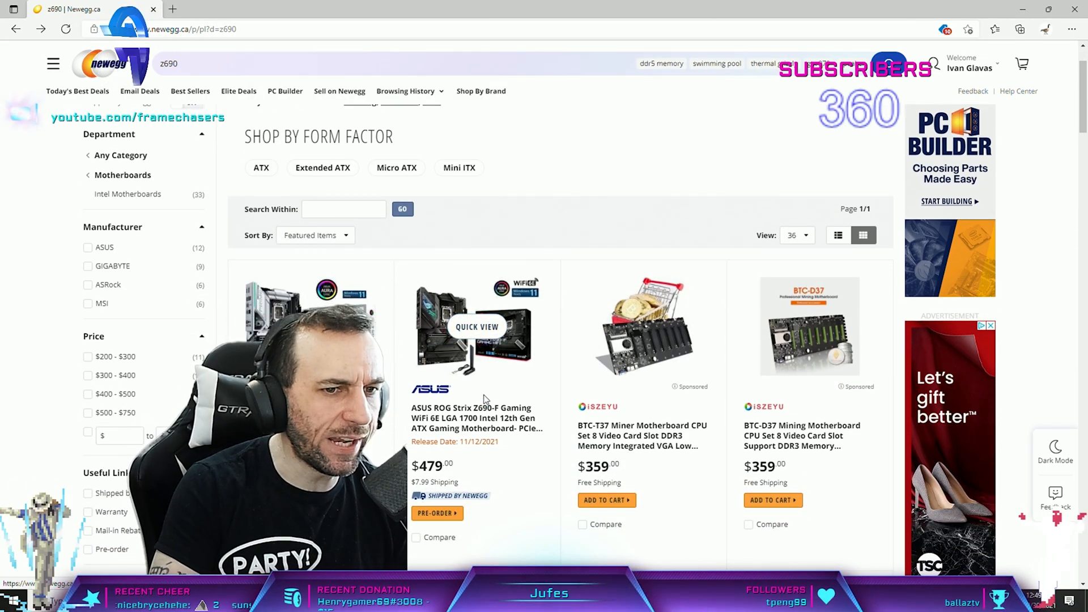
- Scroll the Z690 results past the Aorus Pro, Steel Legend and Aorus Ultra DDR4 ITX boards
{"action": "scroll", "scroll_direction": "down", "scroll_amount": 3}
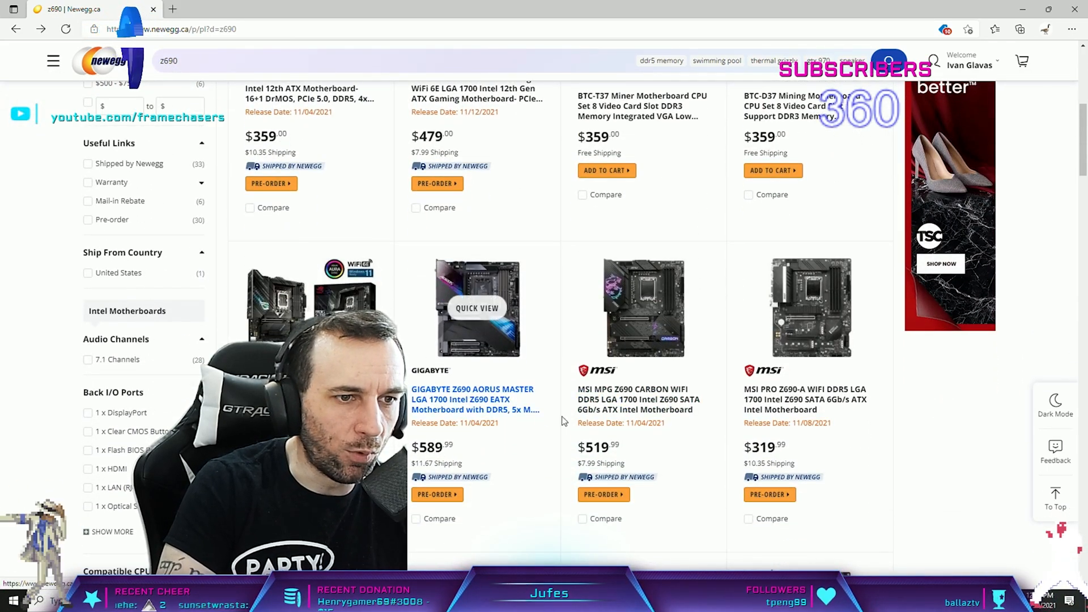
{"action": "scroll", "scroll_direction": "down", "scroll_amount": 3}
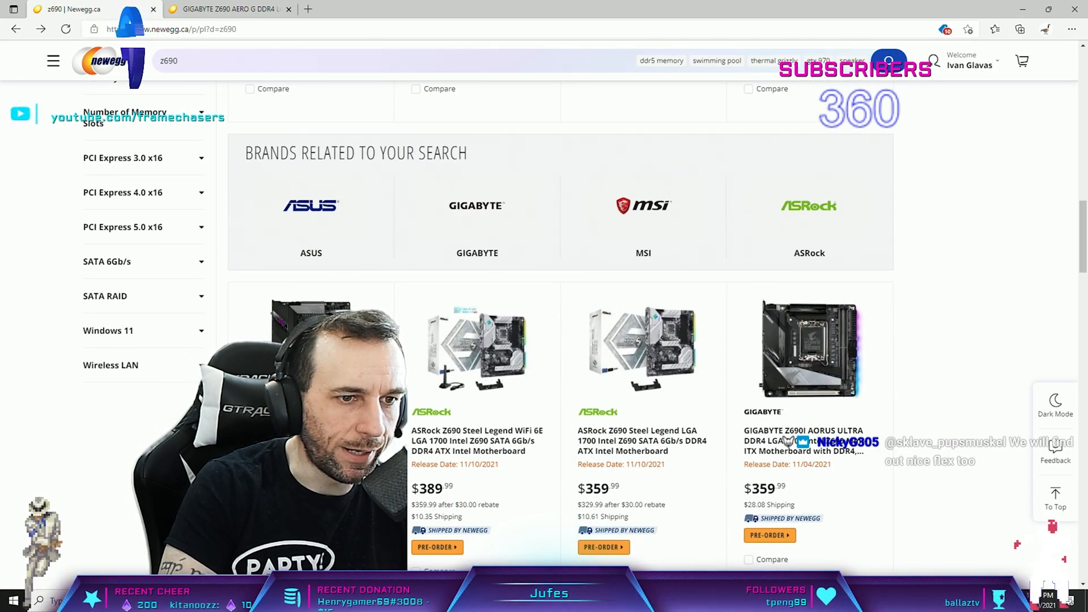
{"action": "scroll", "scroll_direction": "down", "scroll_amount": 3}
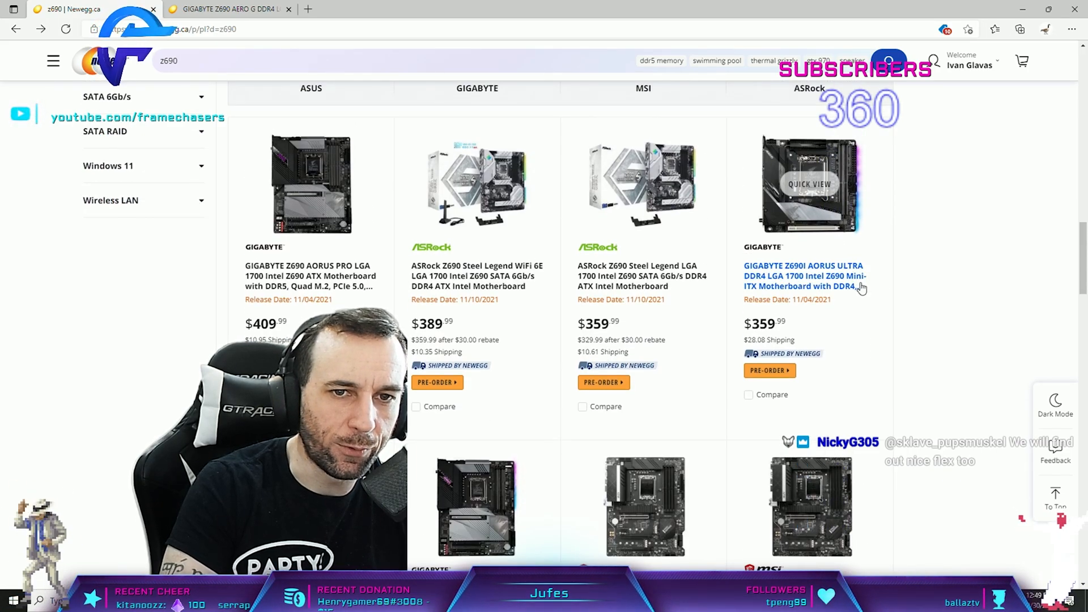
{"action": "mouse_move", "coordinate": [950, 262]}
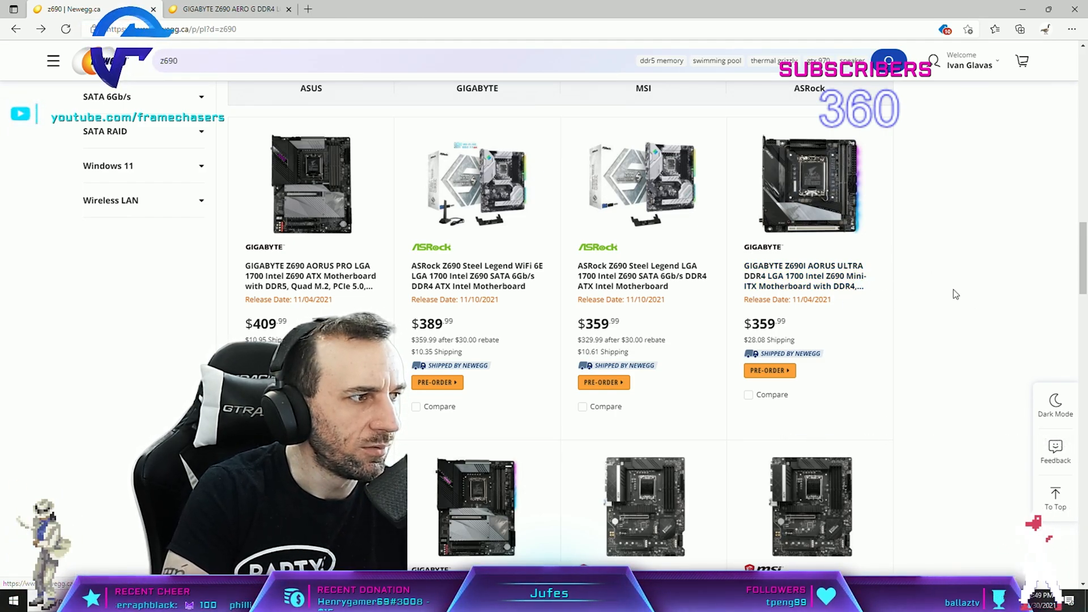
{"action": "mouse_move", "coordinate": [874, 285]}
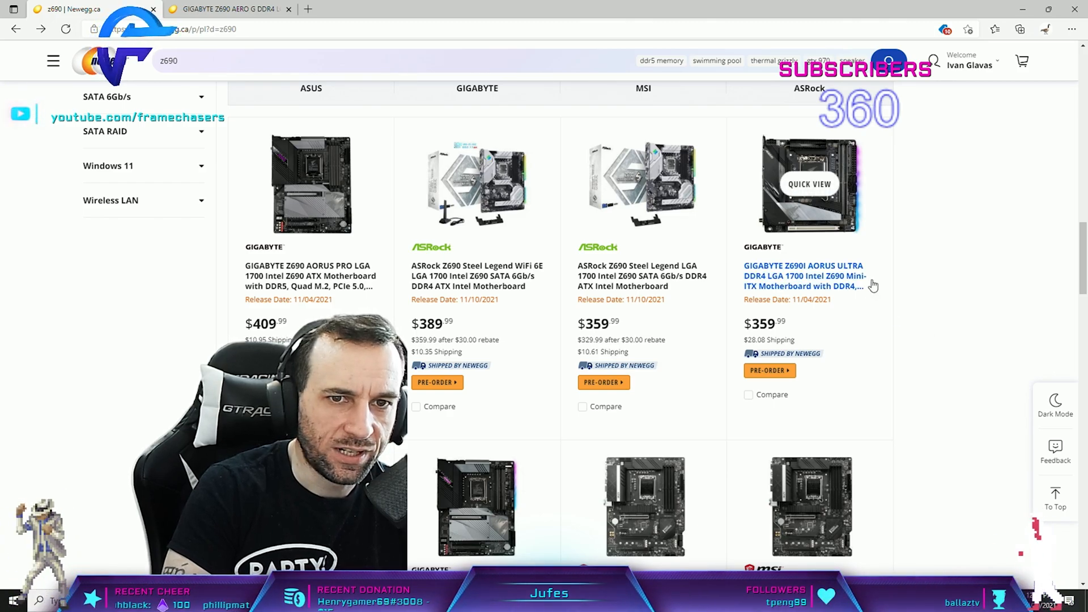
- View the Gigabyte Z690I Aorus Ultra DDR4 page at $359.99 and its bullet-point features
{"action": "left_click", "coordinate": [803, 275]}
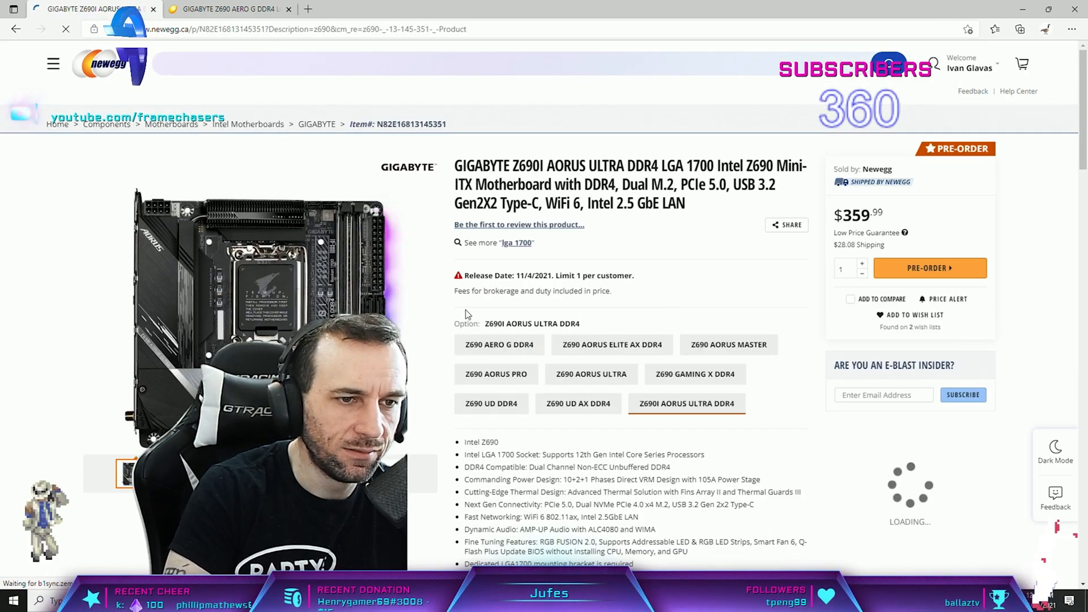
{"action": "scroll", "scroll_direction": "down", "scroll_amount": 3}
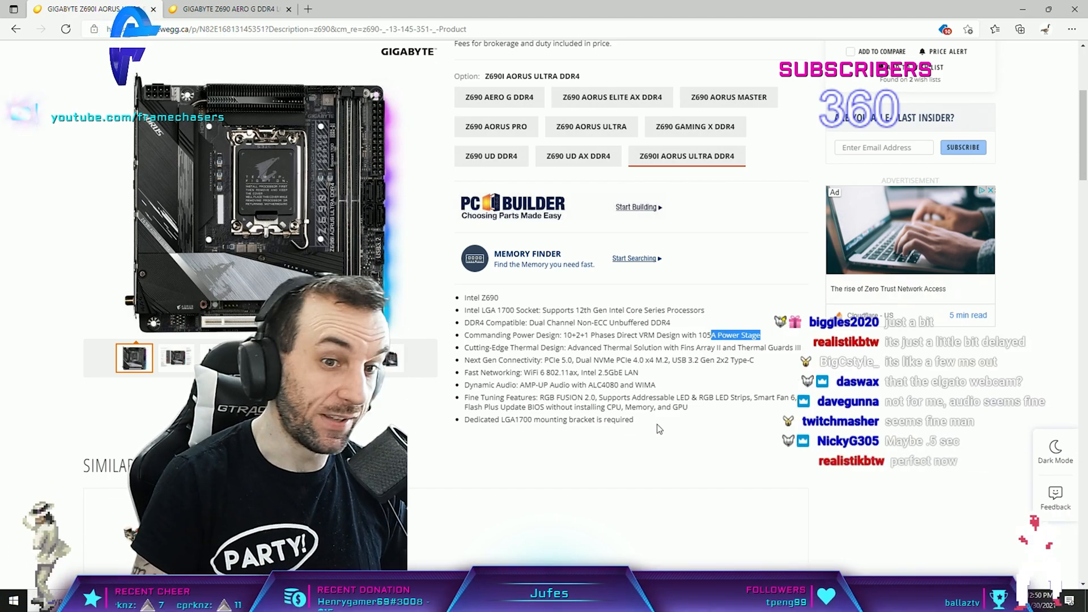
{"action": "scroll", "scroll_direction": "down", "scroll_amount": 3}
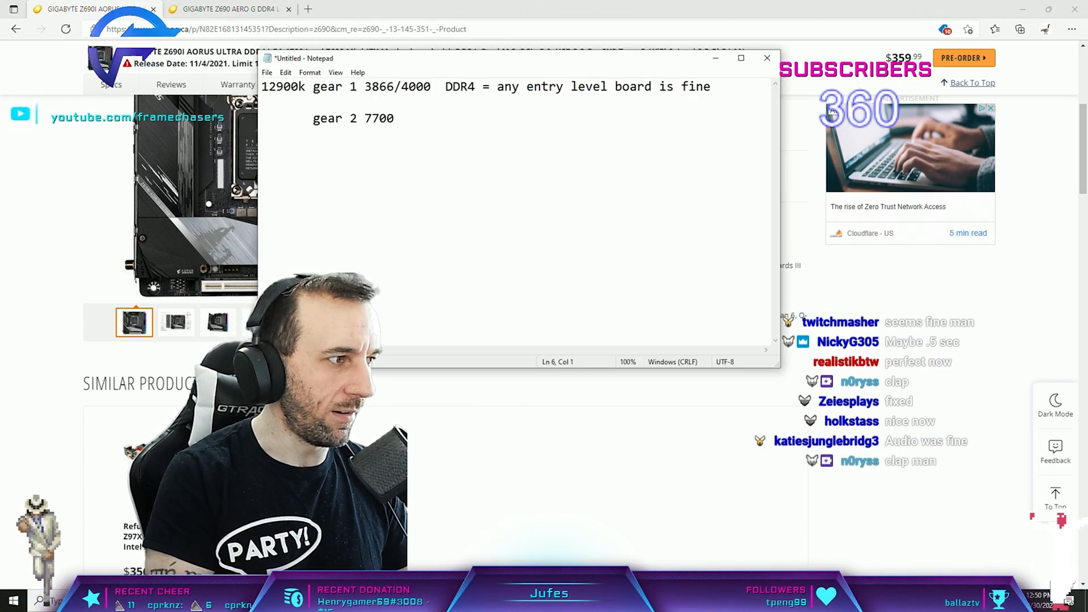
- Add 'Any ddr4 board' and 'BUT I need it on launch day' to the note
{"action": "type", "text": "Any ddr4 board"}
{"action": "type", "text": "BUT I need"}
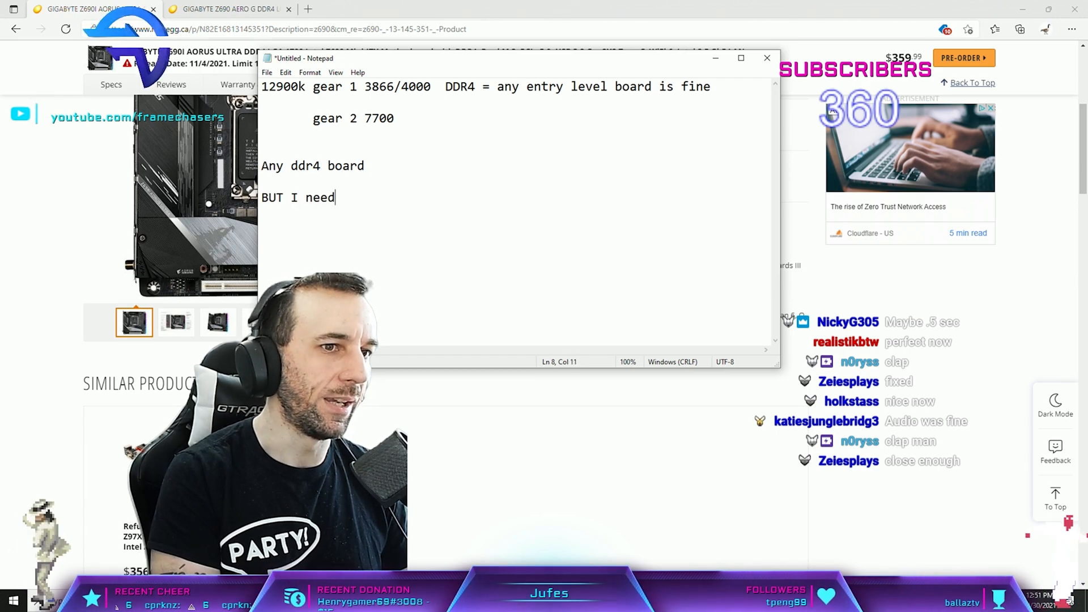
{"action": "type", "text": "it on launch day"}
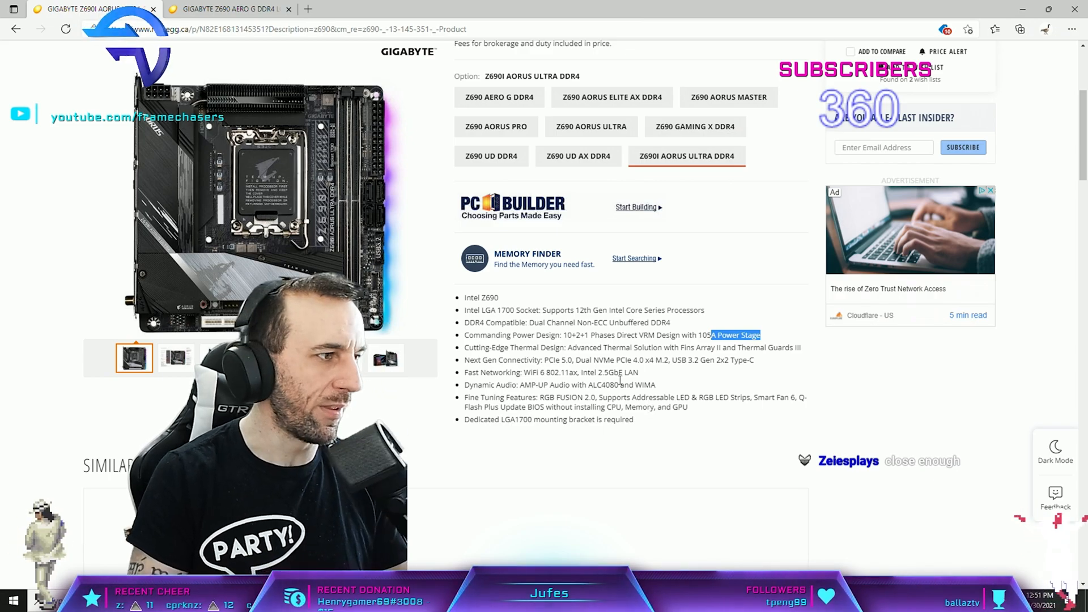
- Scroll the Z690 results showing the Gaming X DDR4 at $289.99 and Aero G DDR4 at $359.99
{"action": "scroll", "scroll_direction": "down", "scroll_amount": 3}
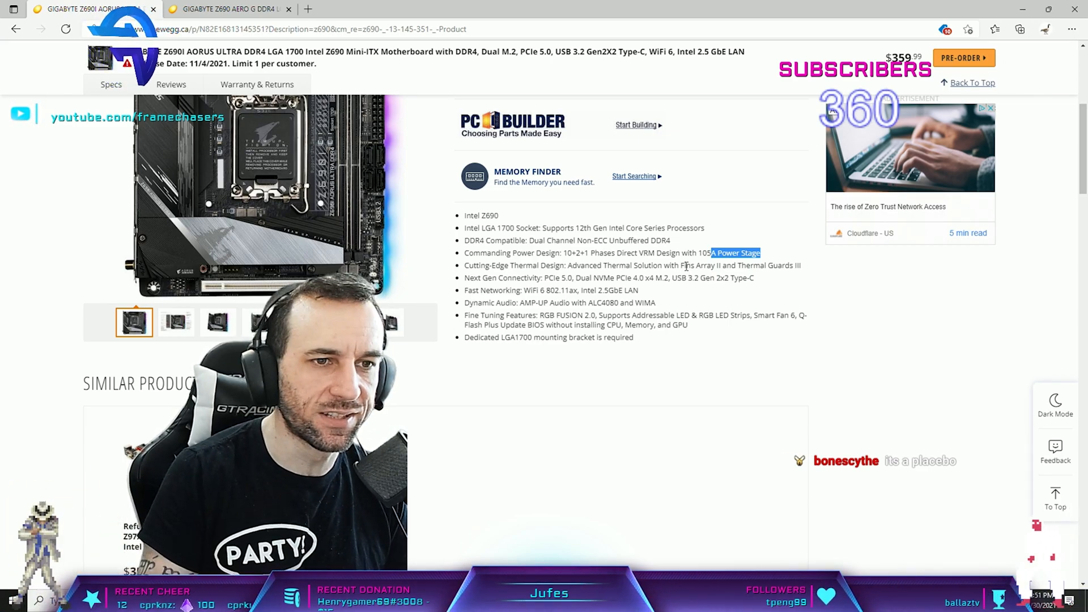
{"action": "scroll", "scroll_direction": "up", "scroll_amount": 3}
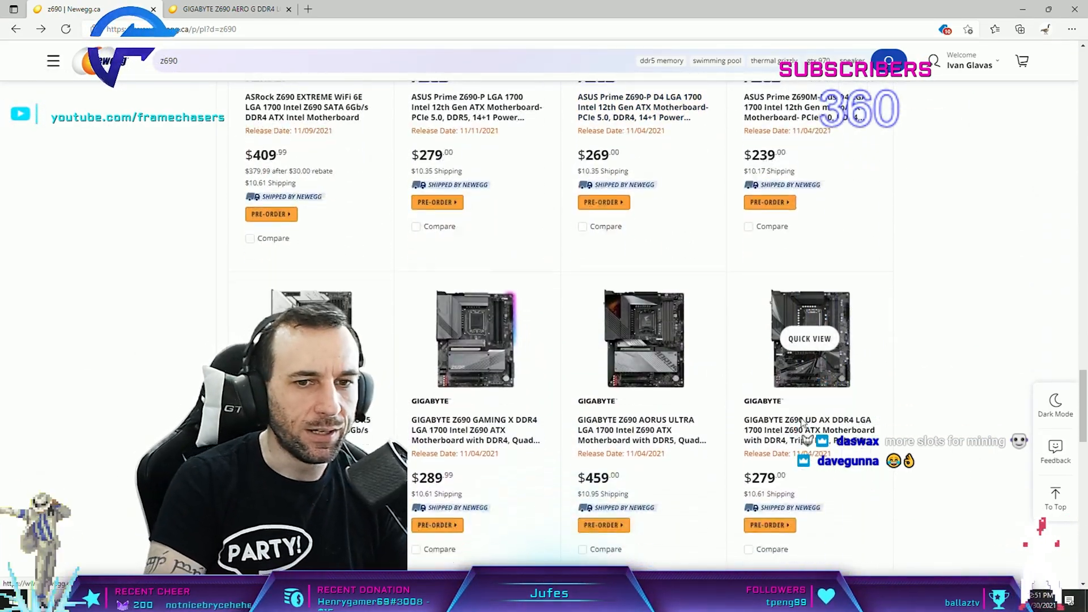
{"action": "scroll", "scroll_direction": "down", "scroll_amount": 3}
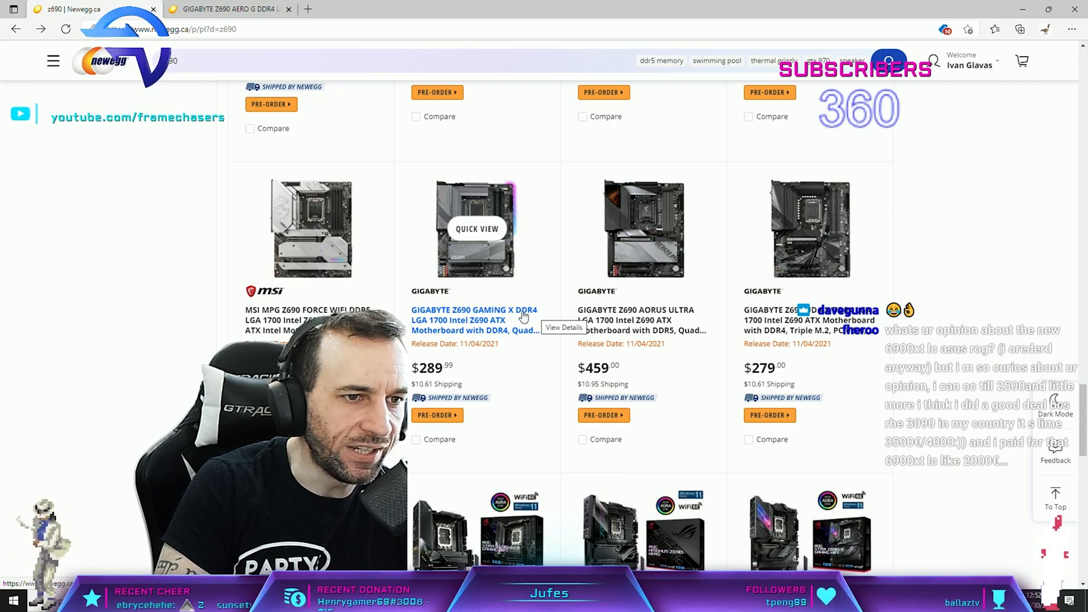
{"action": "scroll", "scroll_direction": "down", "scroll_amount": 3}
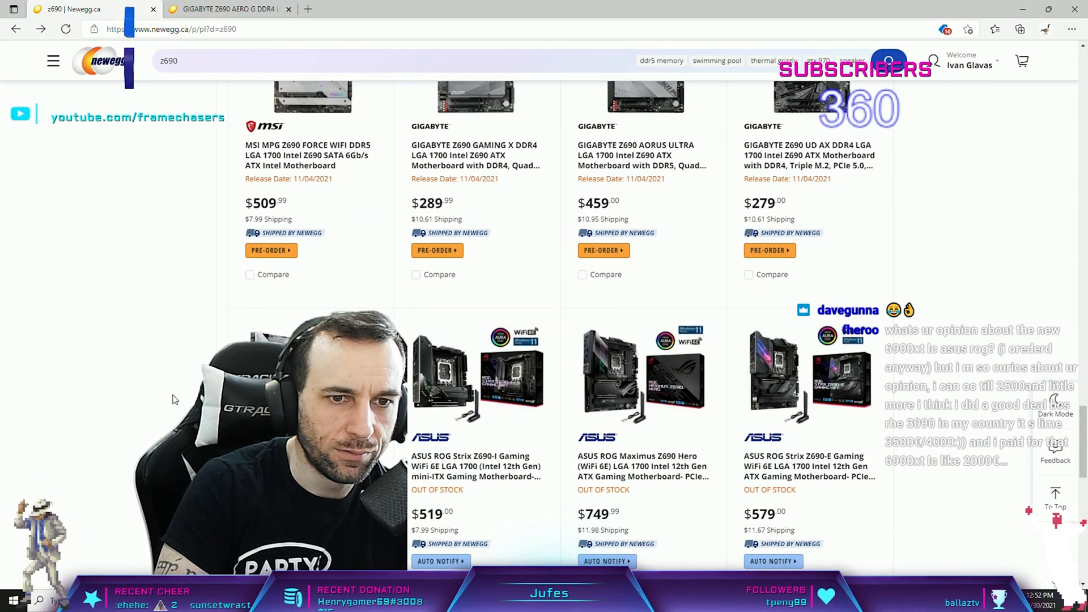
{"action": "scroll", "scroll_direction": "down", "scroll_amount": 3}
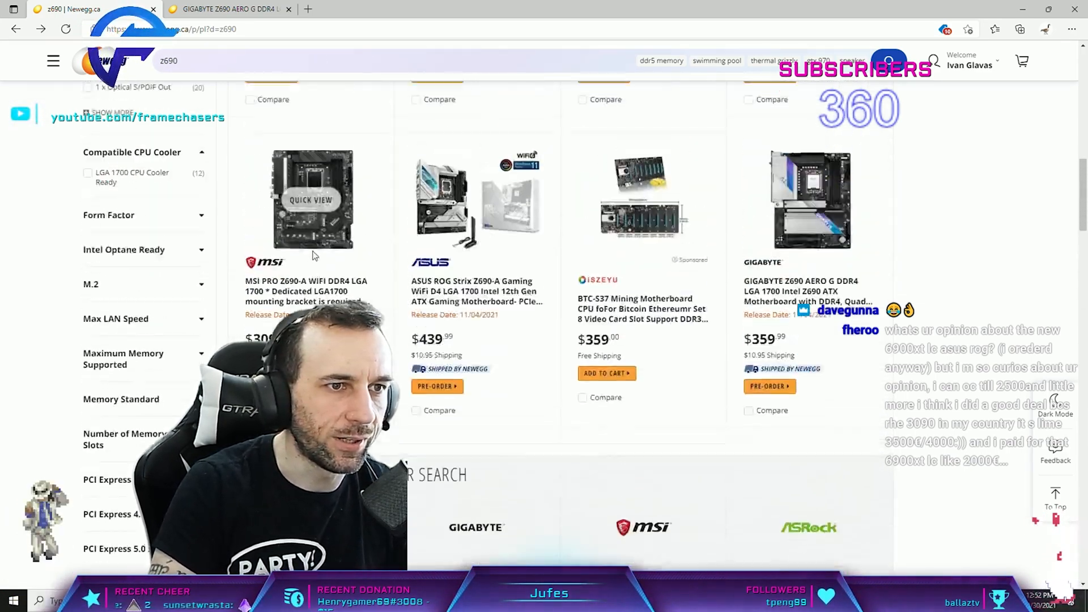
- Review the Z690 Aorus Elite AX DDR4 memory specs and select its 11/4/2021 release date
{"action": "left_click", "coordinate": [219, 63]}
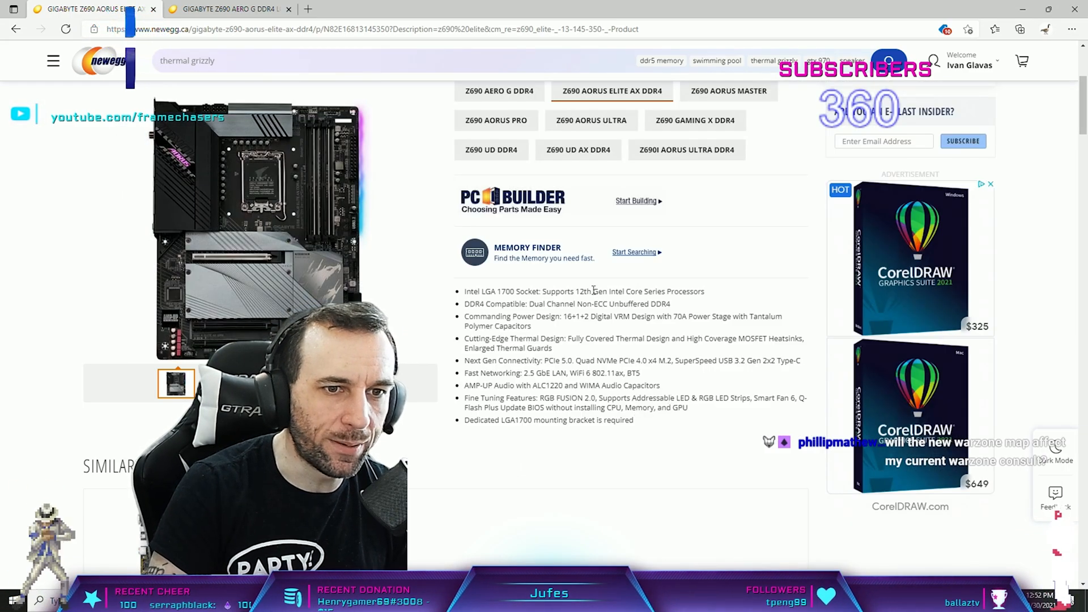
{"action": "scroll", "scroll_direction": "down", "scroll_amount": 3}
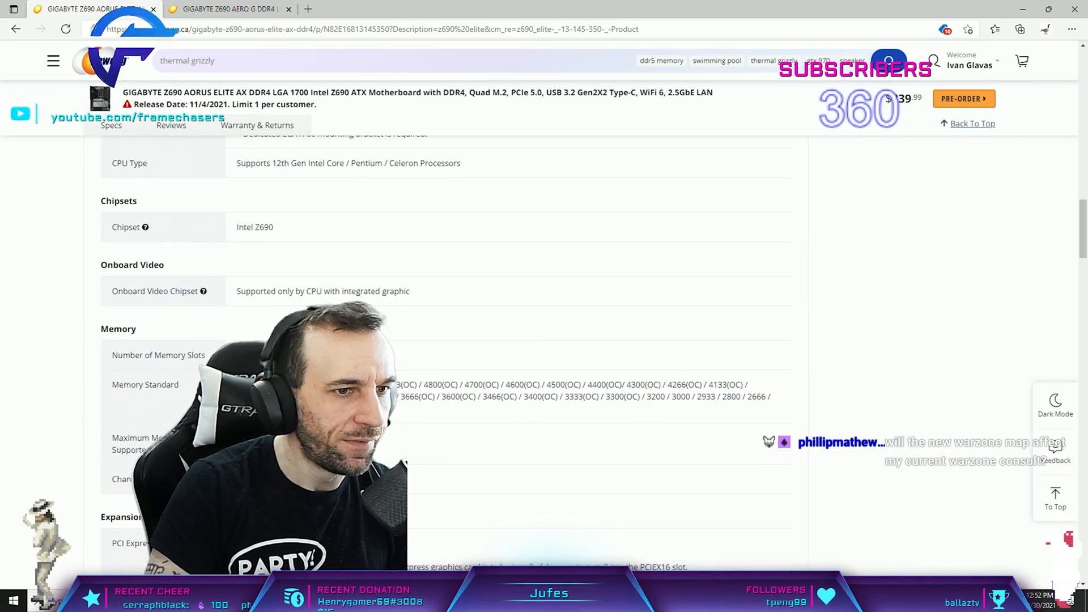
{"action": "scroll", "scroll_direction": "down", "scroll_amount": 3}
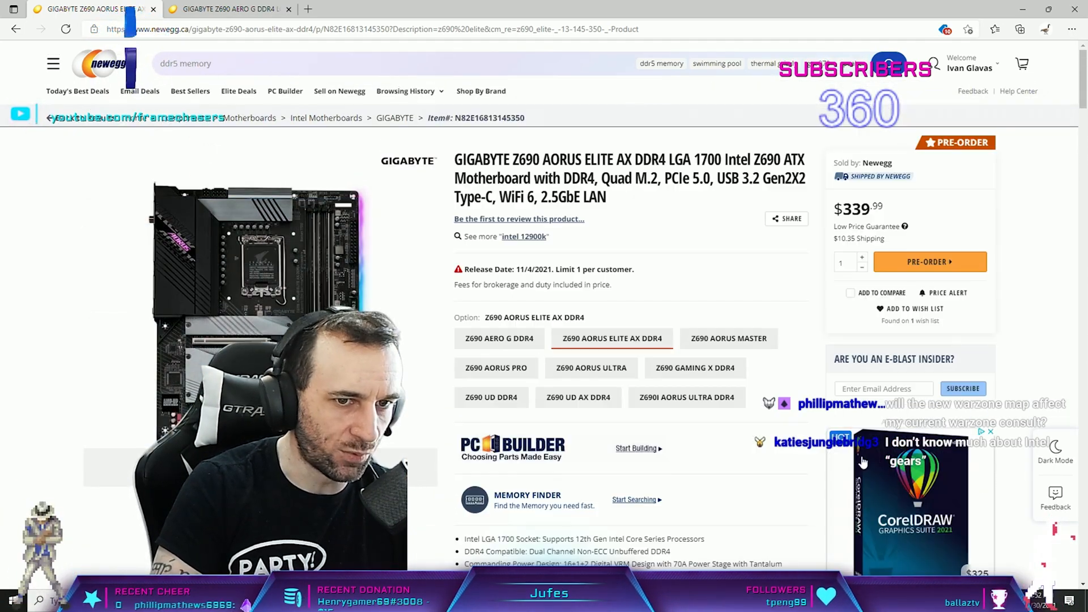
{"action": "scroll", "scroll_direction": "down", "scroll_amount": 3}
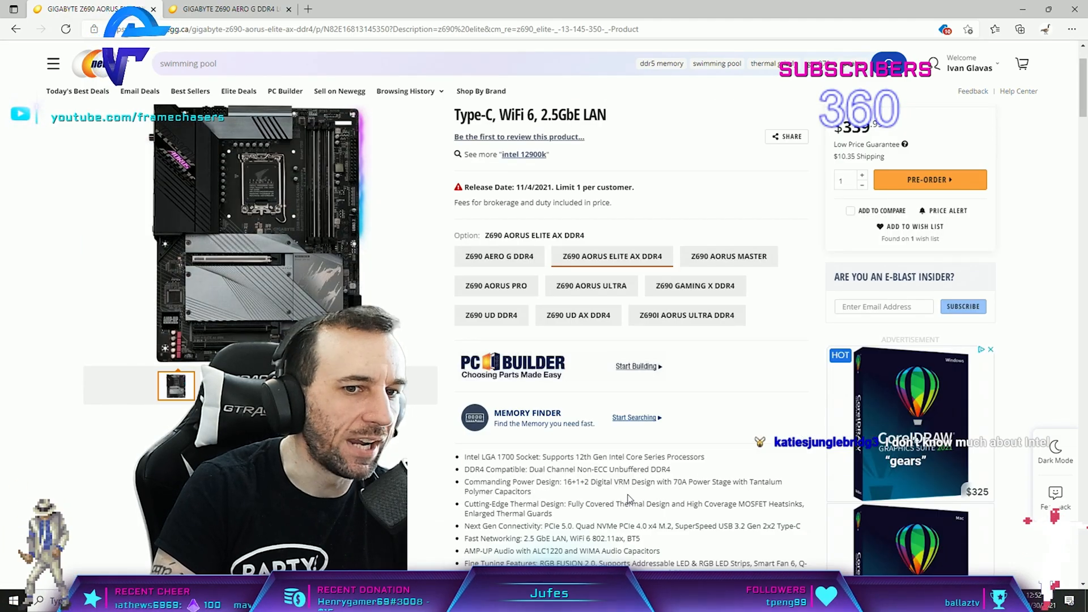
{"action": "scroll", "scroll_direction": "down", "scroll_amount": 3}
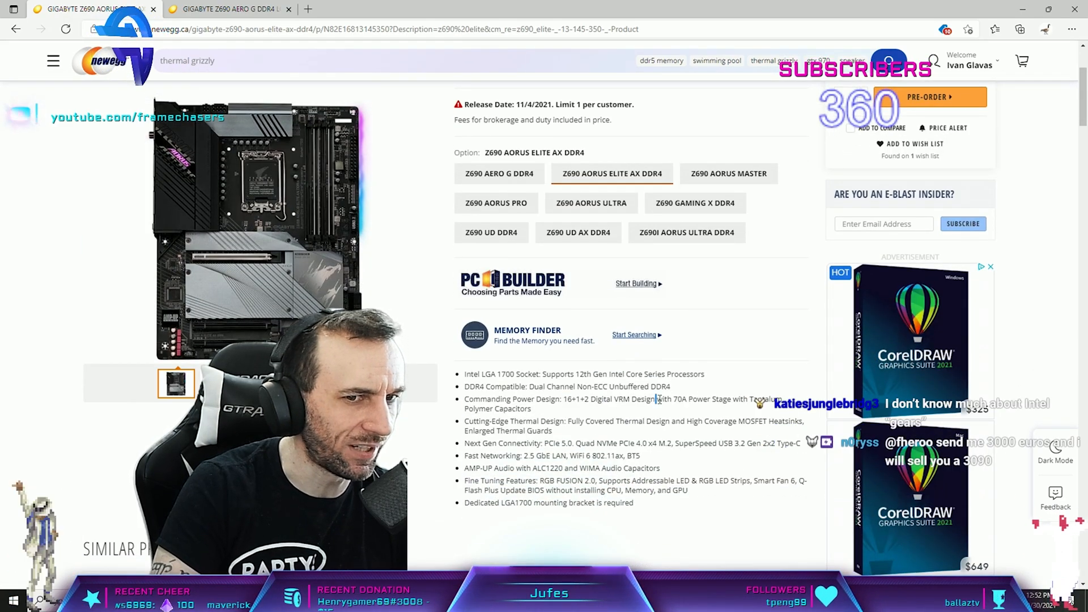
{"action": "double_click", "coordinate": [680, 399]}
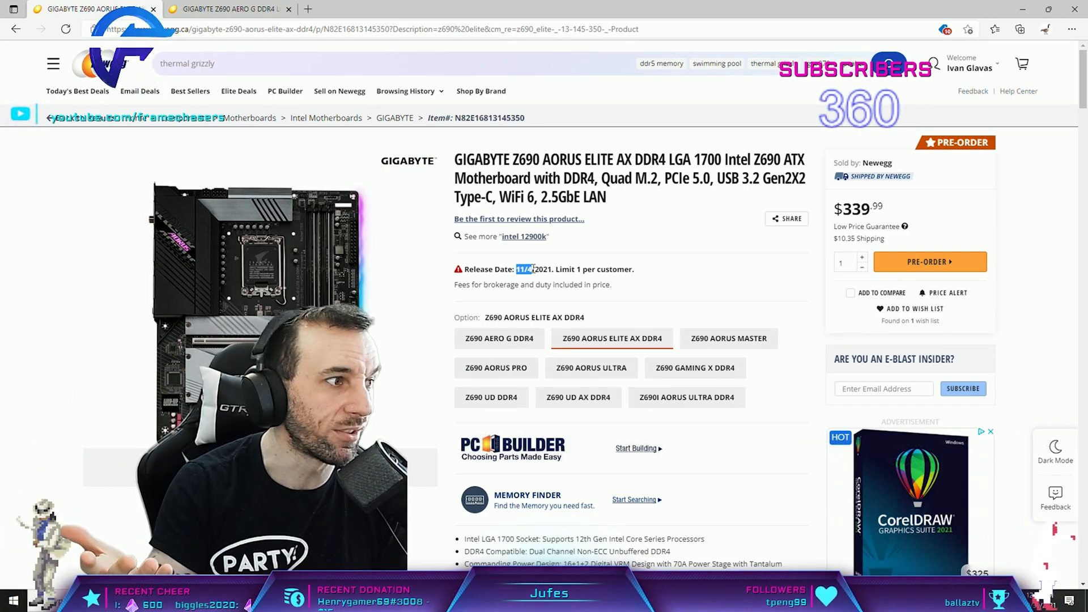
- Search for 'gtx 970'
{"action": "type", "text": "gtx 970"}
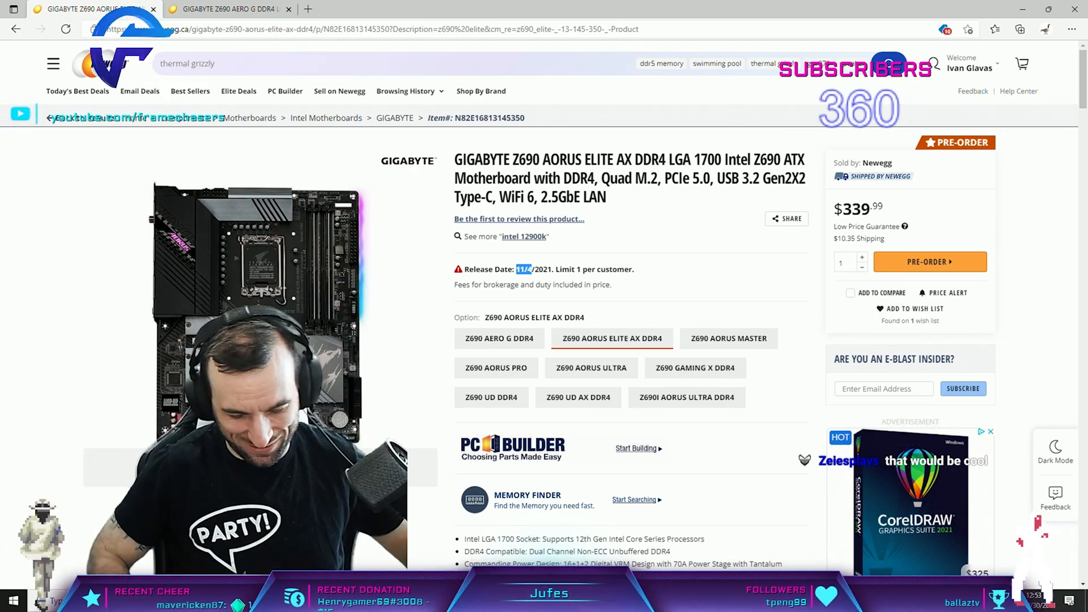
{"action": "type", "text": "gtx 970"}
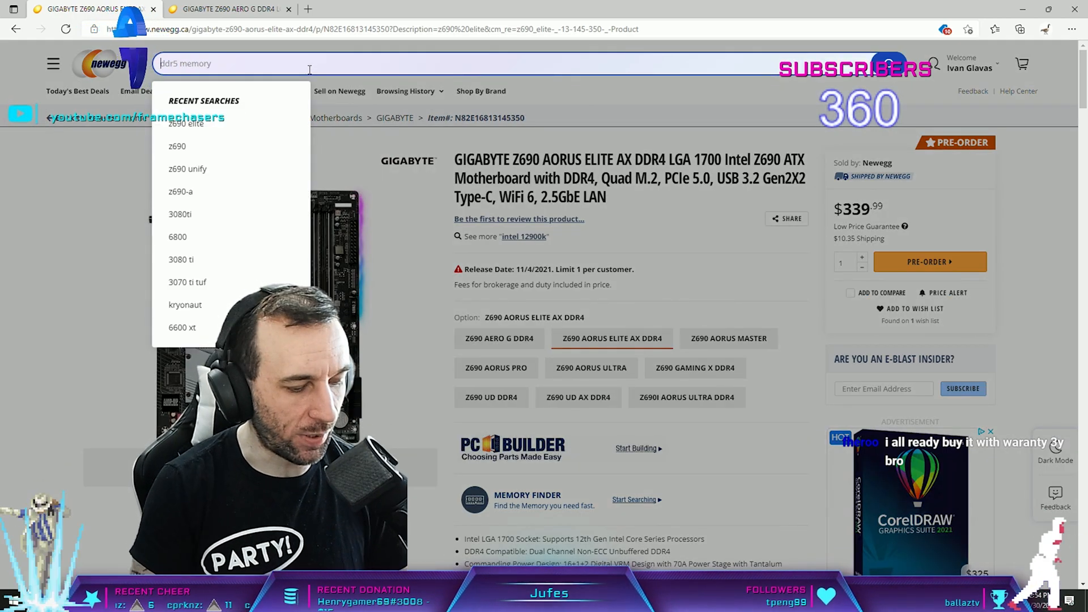
- Search Newegg for z690-a and look through the board listings down to the MSI Pro Z690-A DDR4
{"action": "type", "text": "swimming pool"}
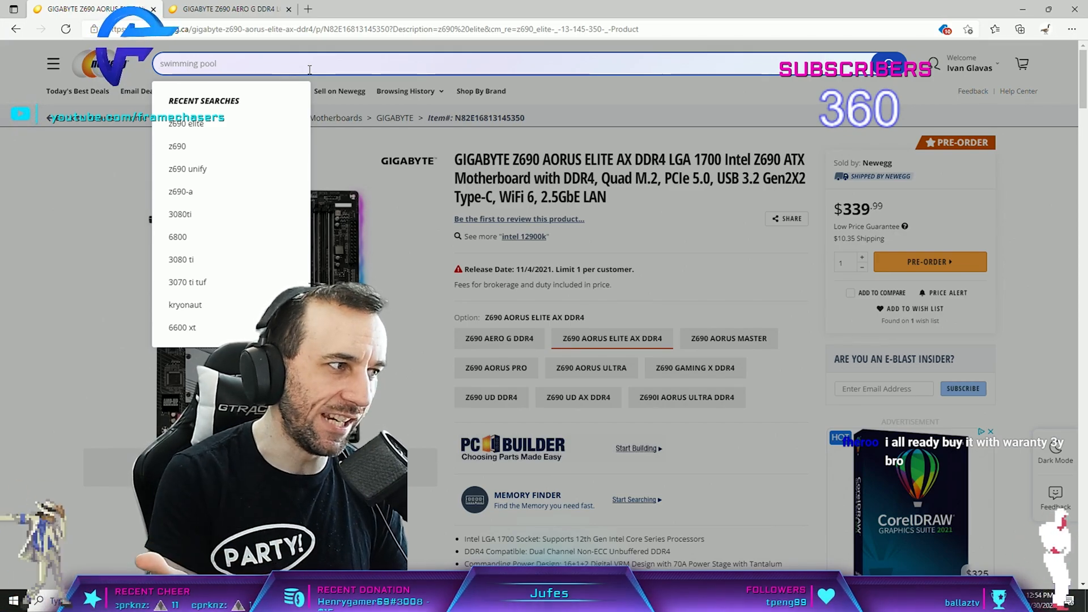
{"action": "type", "text": "z490"}
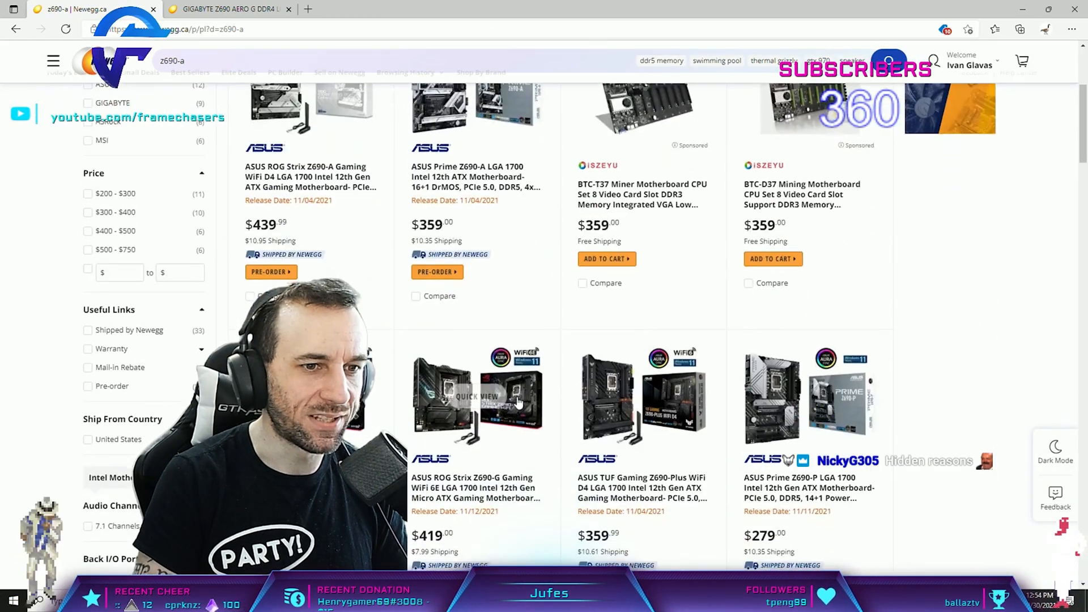
{"action": "scroll", "scroll_direction": "down", "scroll_amount": 3}
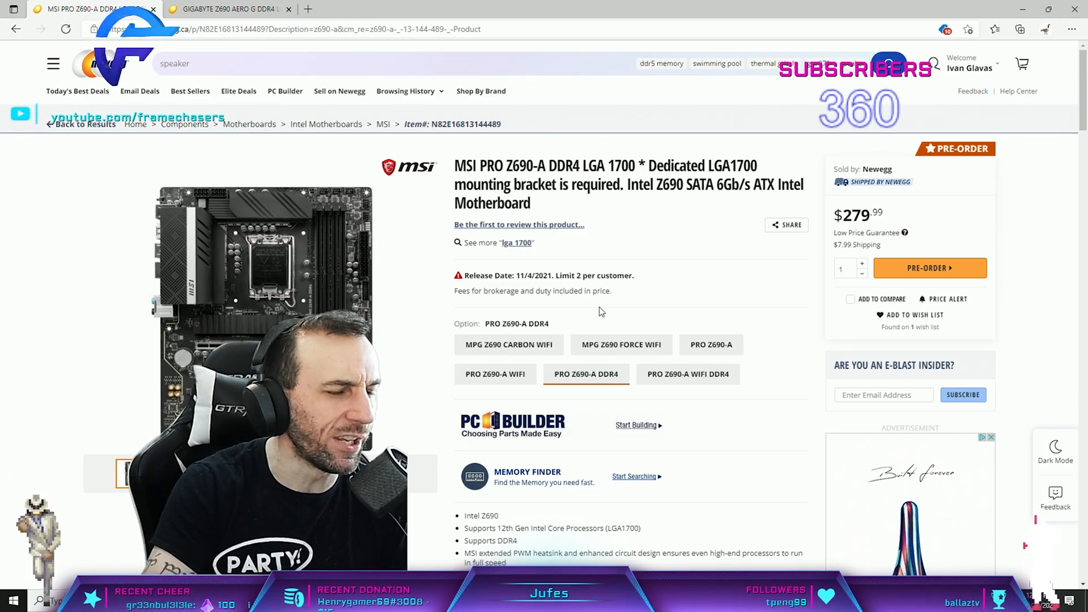
- Review the MSI PRO Z690-A DDR4 page, then bring up the ASUS ROG Strix Z690-A Gaming WiFi D4 listing
{"action": "scroll", "scroll_direction": "down", "scroll_amount": 3}
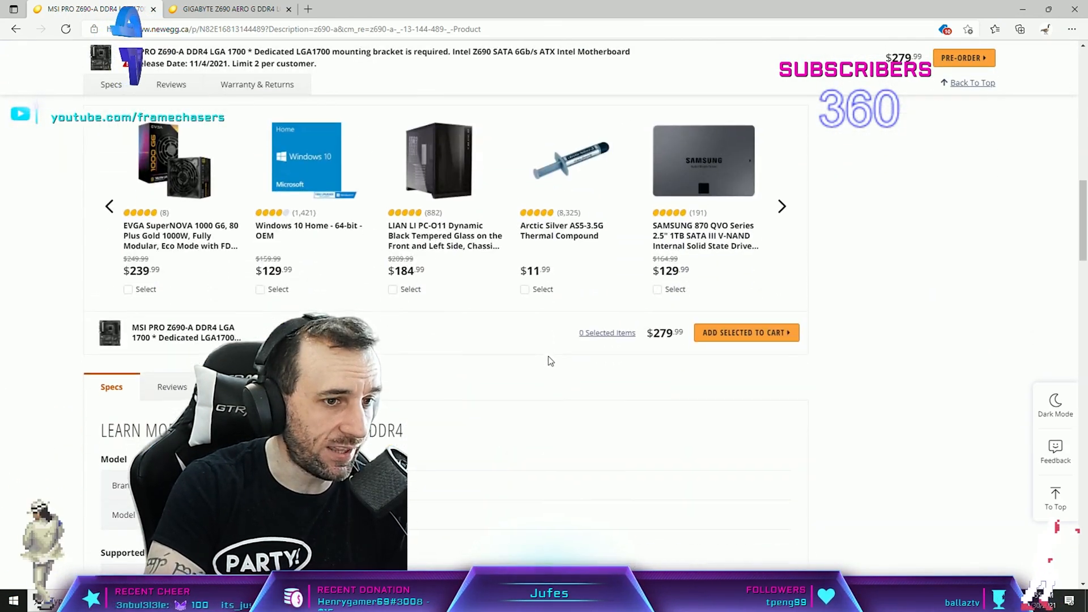
{"action": "scroll", "scroll_direction": "down", "scroll_amount": 3}
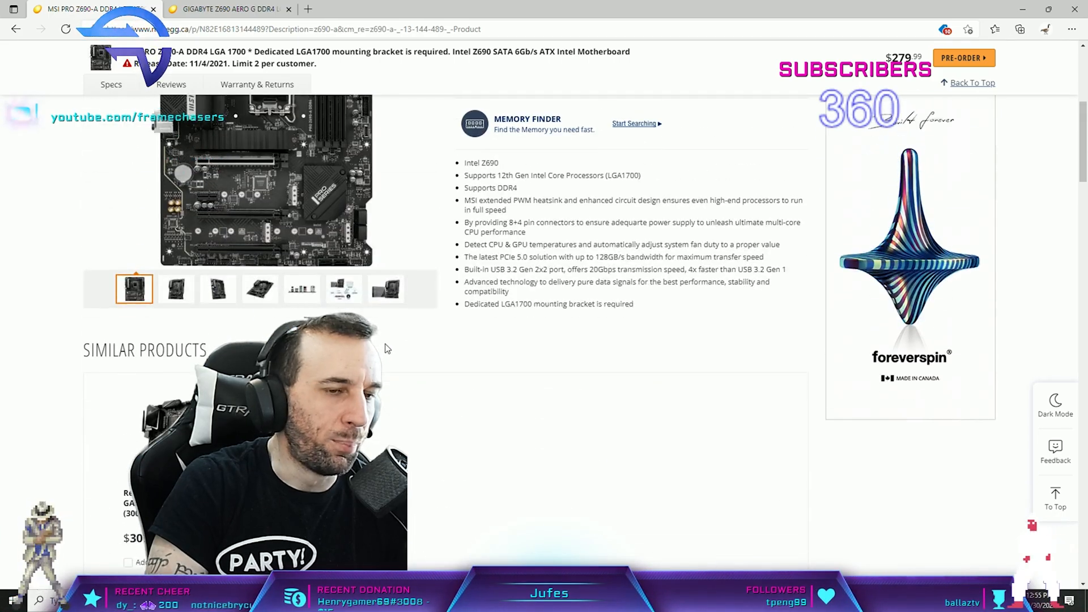
{"action": "scroll", "scroll_direction": "up", "scroll_amount": 3}
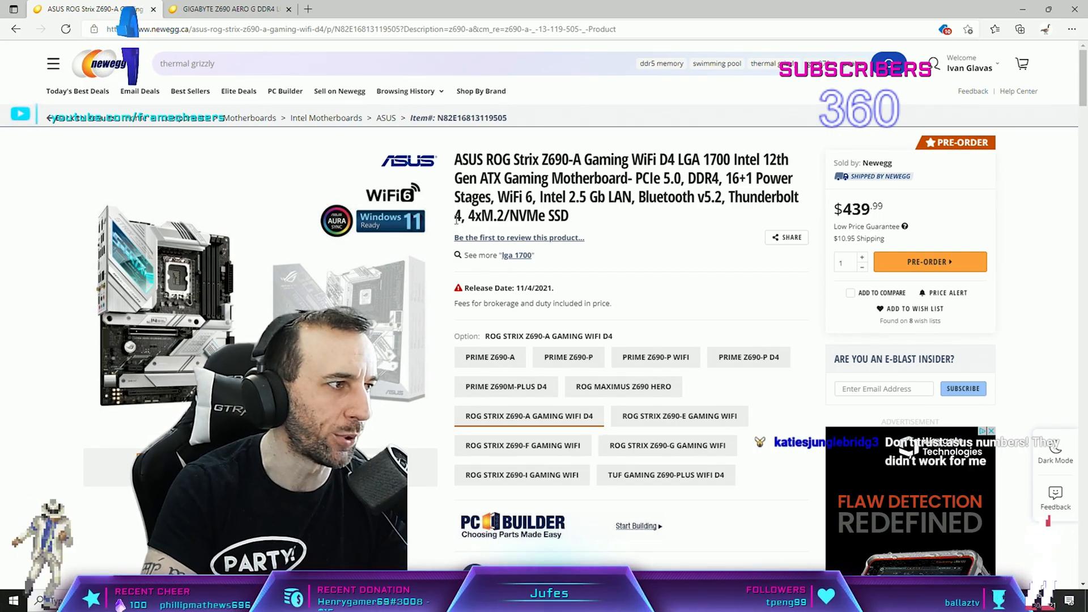
- Look over the ASUS Strix Z690-A specs and return to the Notepad notes with the launch-day caveat
{"action": "scroll", "scroll_direction": "down", "scroll_amount": 3}
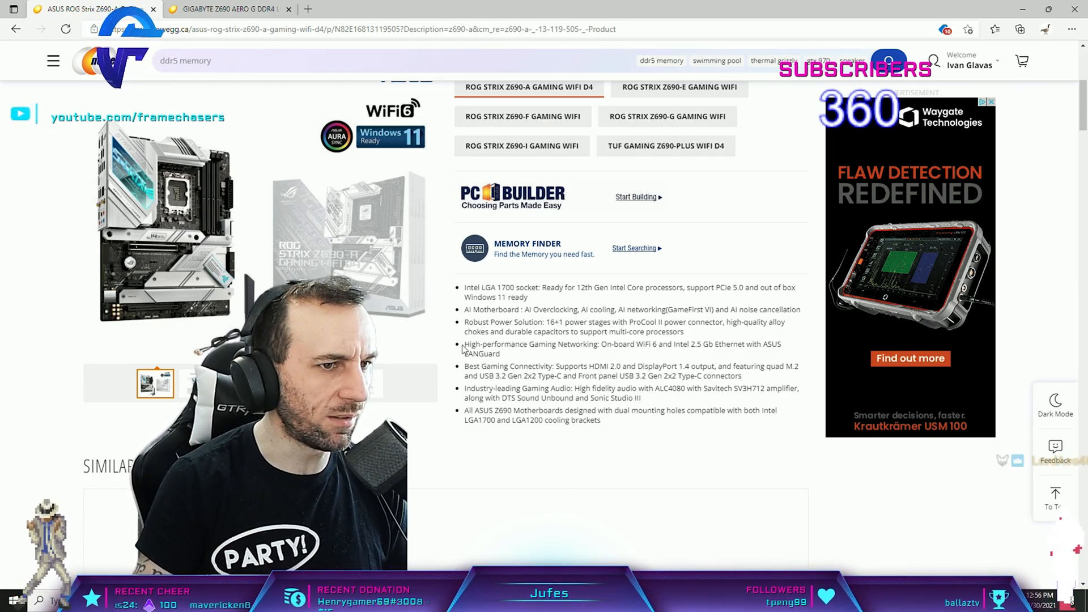
{"action": "scroll", "scroll_direction": "up", "scroll_amount": 3}
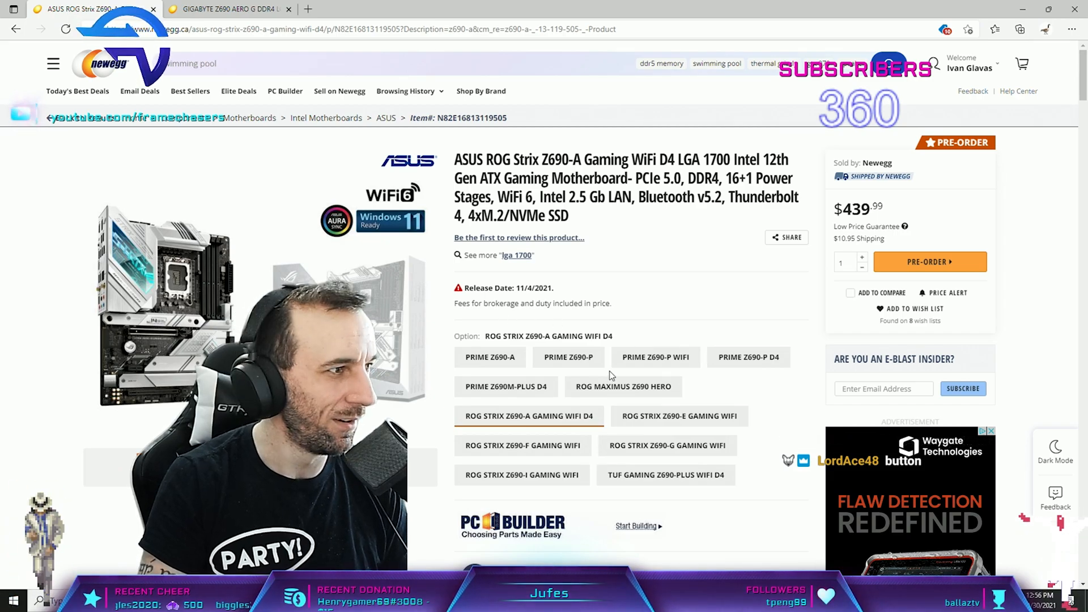
{"action": "mouse_move", "coordinate": [653, 357]}
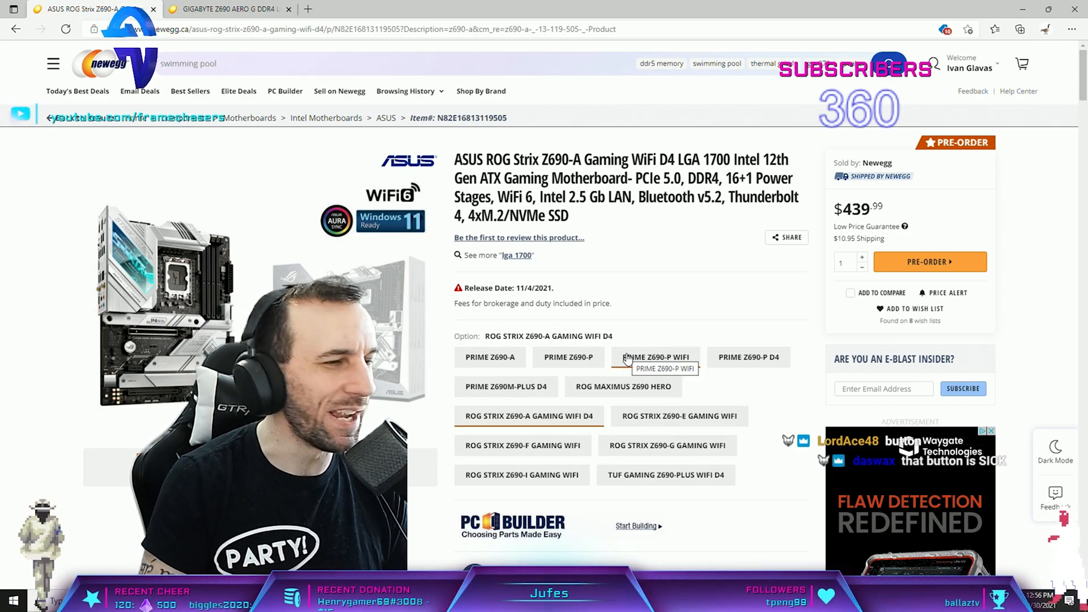
{"action": "scroll", "scroll_direction": "down", "scroll_amount": 3}
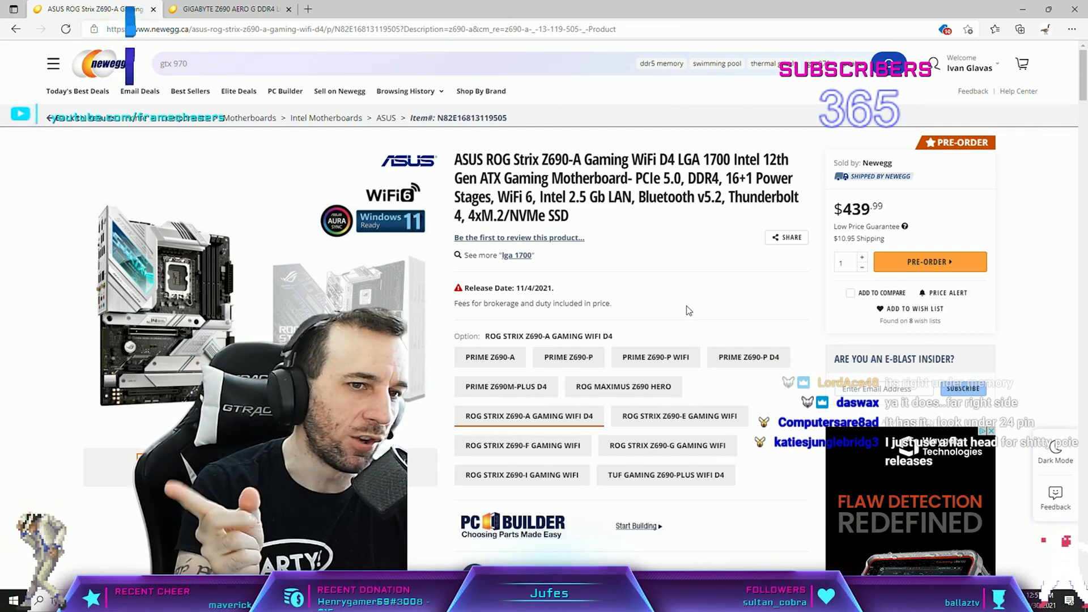
{"action": "scroll", "scroll_direction": "down", "scroll_amount": 3}
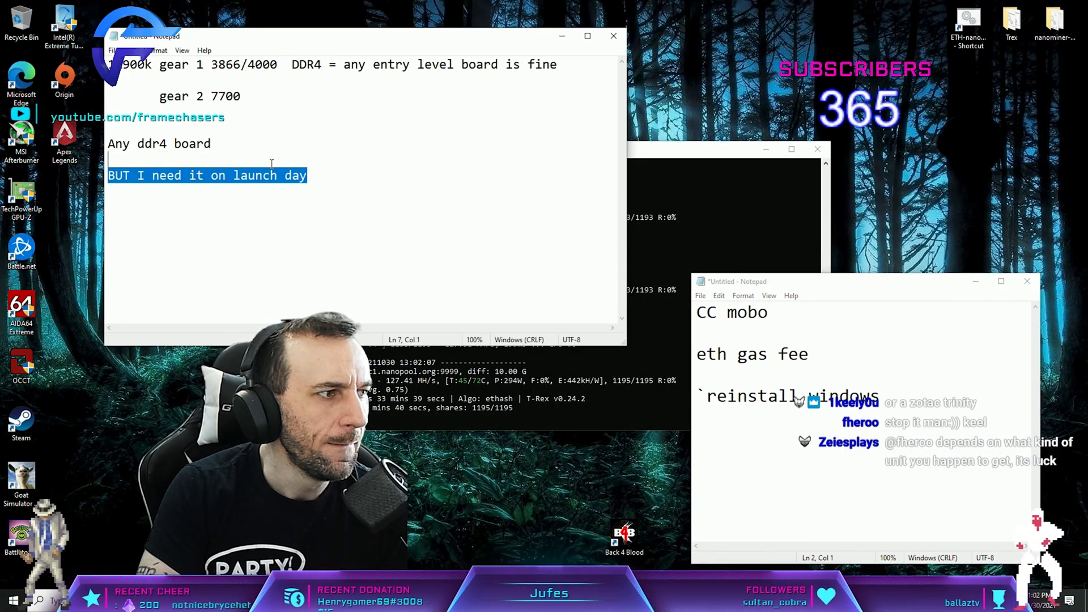
- Finish the caveat note and leave Notepad for a fresh Google homepage
{"action": "key", "text": "Delete"}
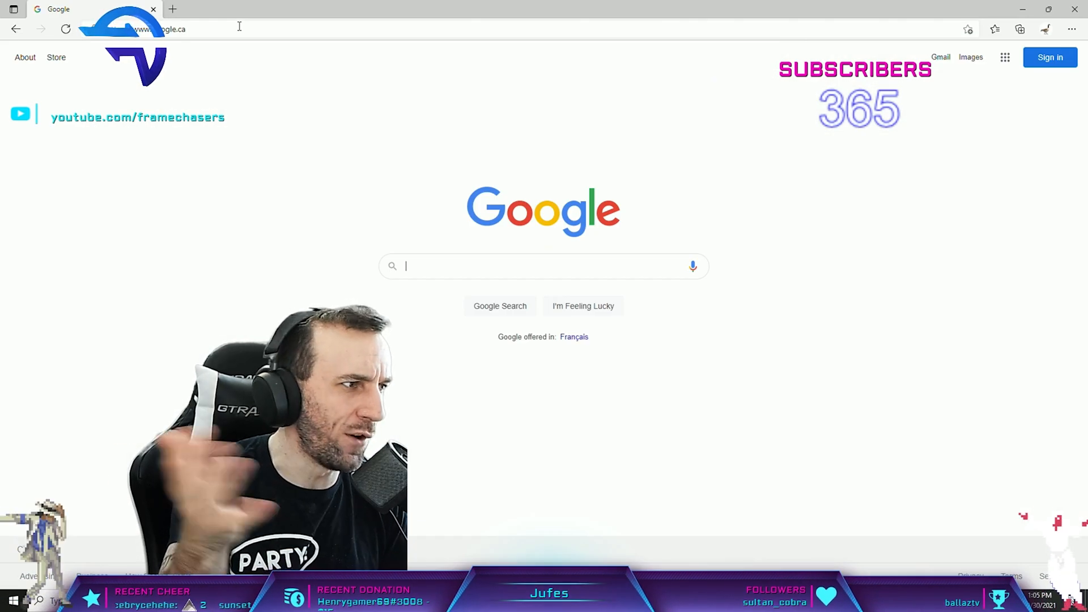
- Search Google for "asrock z690 taichi", then refine it to "asrock z690 taichi ddr4"
{"action": "left_click", "coordinate": [543, 265]}
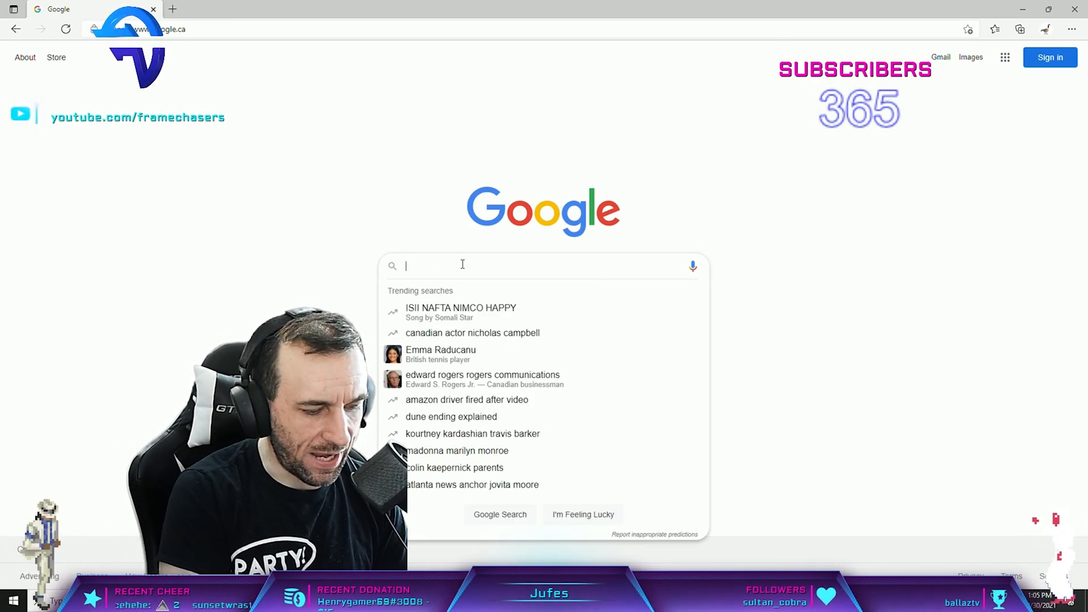
{"action": "type", "text": "asrock z690 taichi"}
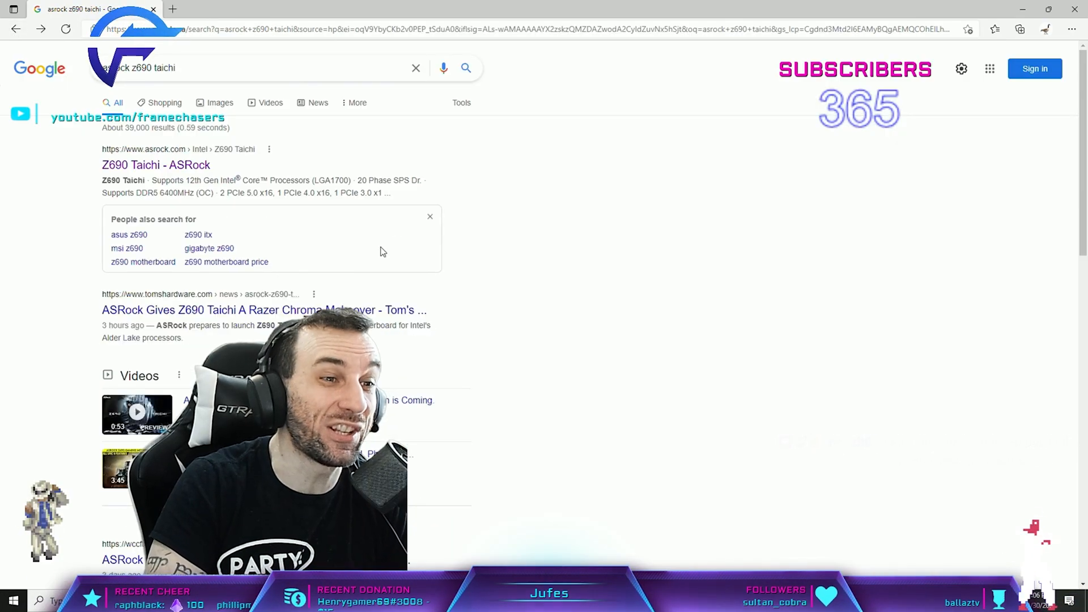
{"action": "type", "text": "ddr4"}
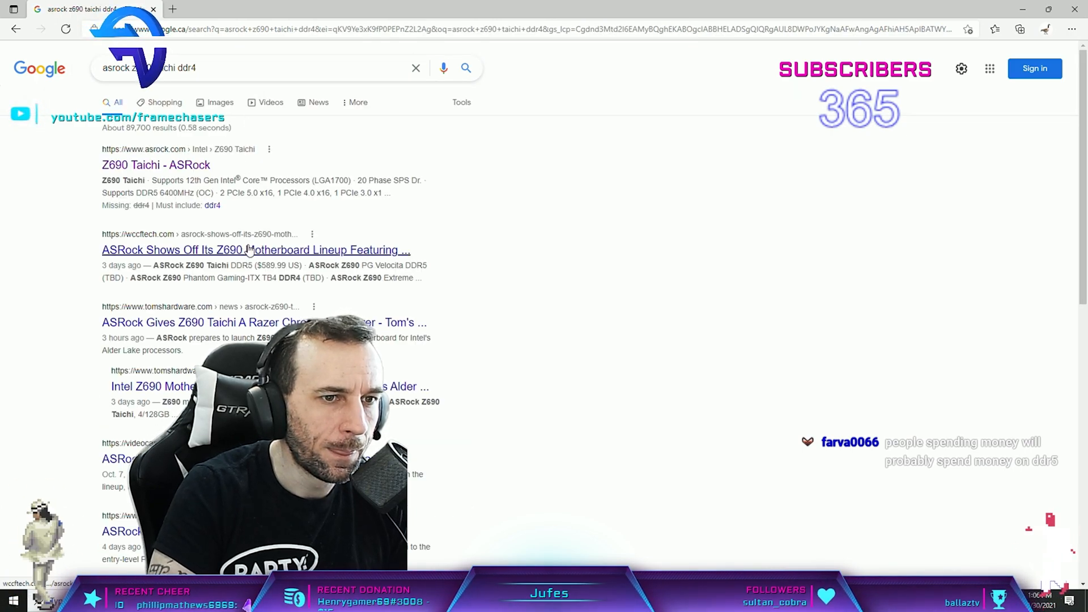
- Read the Wccftech ASRock Z690 lineup article down past the Taichi images to its pricing list
{"action": "left_click", "coordinate": [255, 249]}
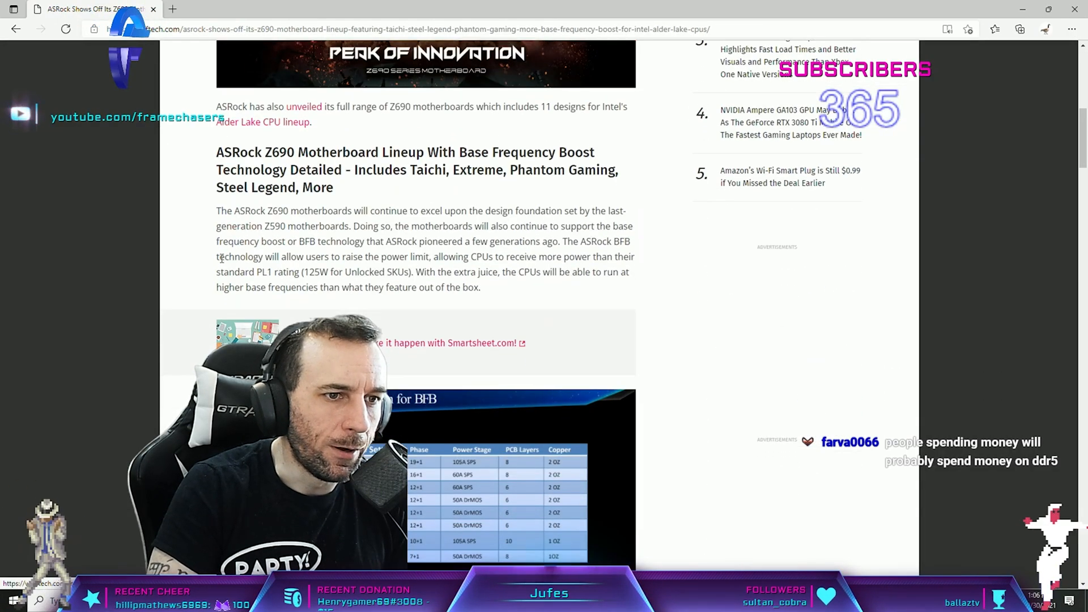
{"action": "scroll", "scroll_direction": "down", "scroll_amount": 3}
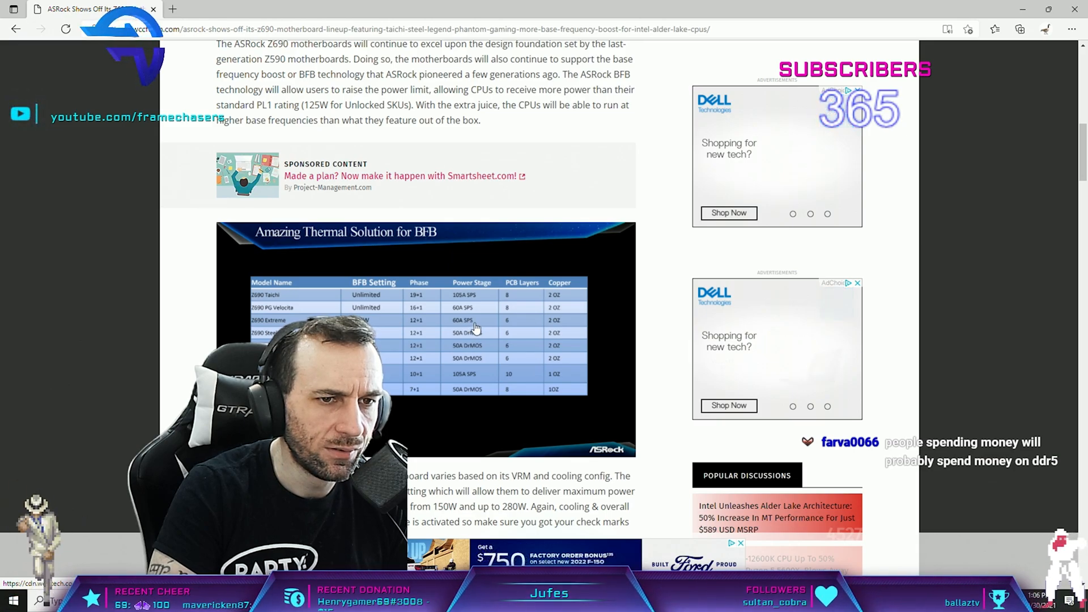
{"action": "scroll", "scroll_direction": "down", "scroll_amount": 3}
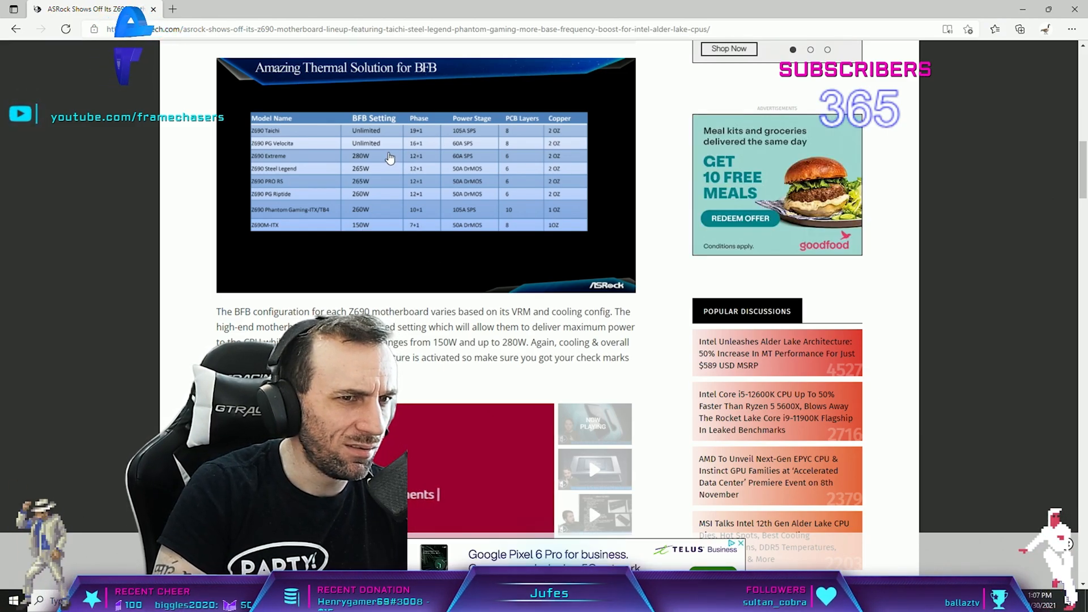
{"action": "scroll", "scroll_direction": "down", "scroll_amount": 3}
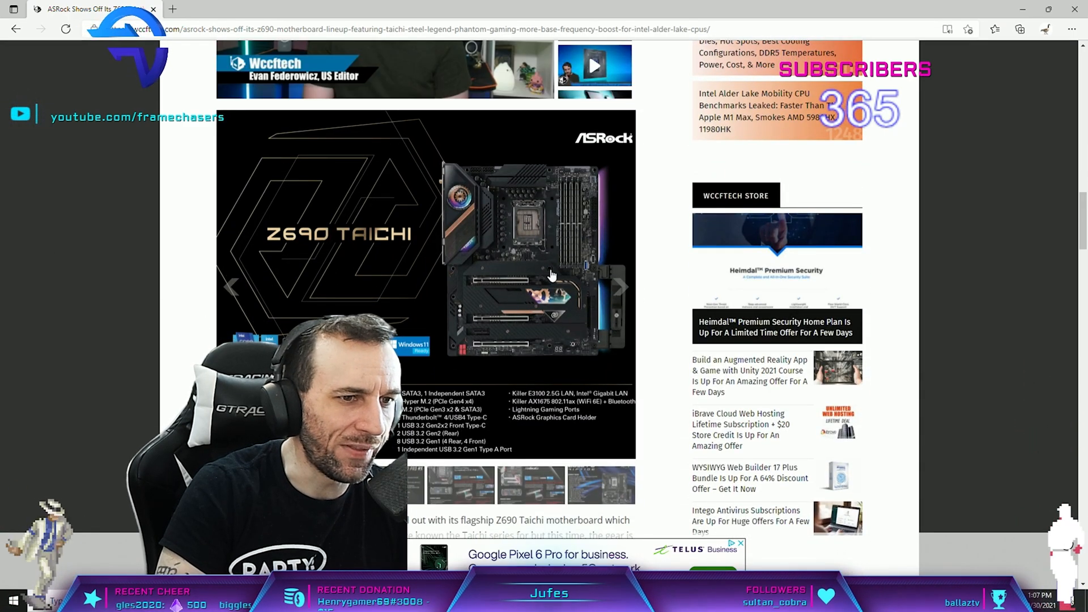
{"action": "scroll", "scroll_direction": "down", "scroll_amount": 3}
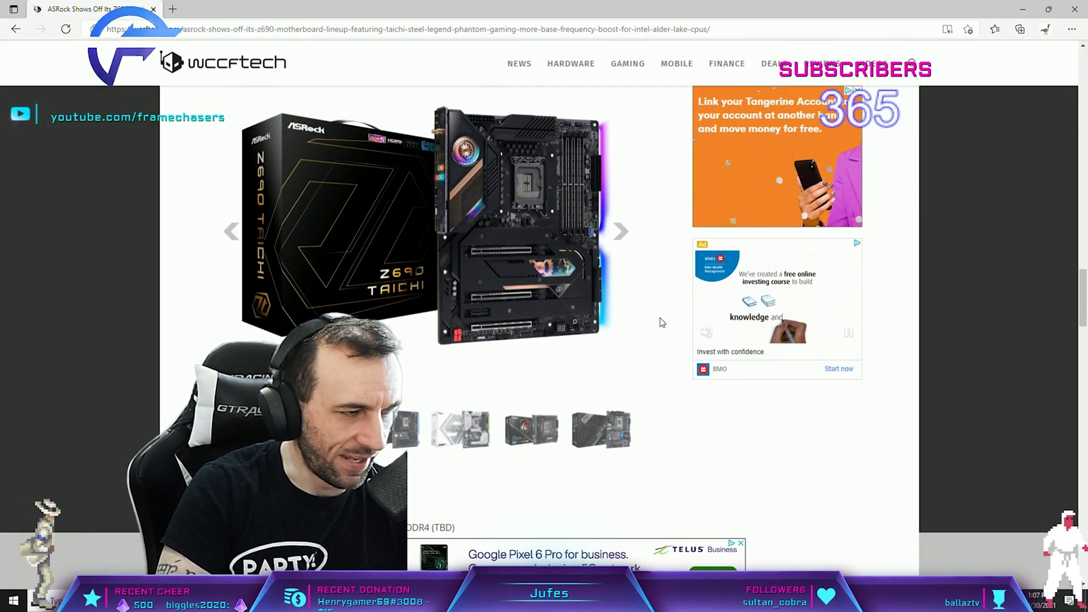
{"action": "scroll", "scroll_direction": "down", "scroll_amount": 3}
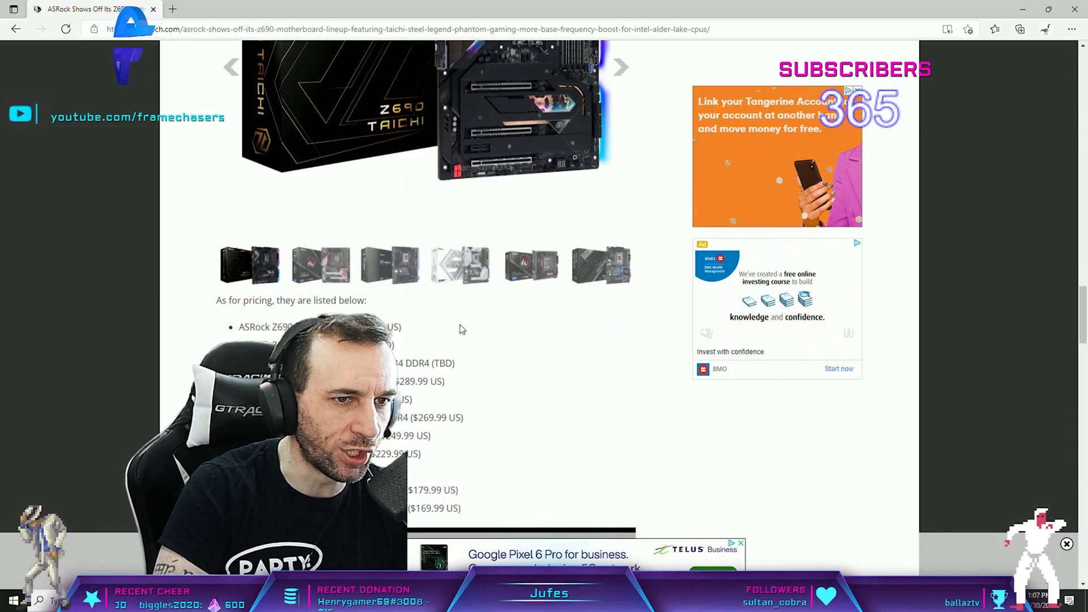